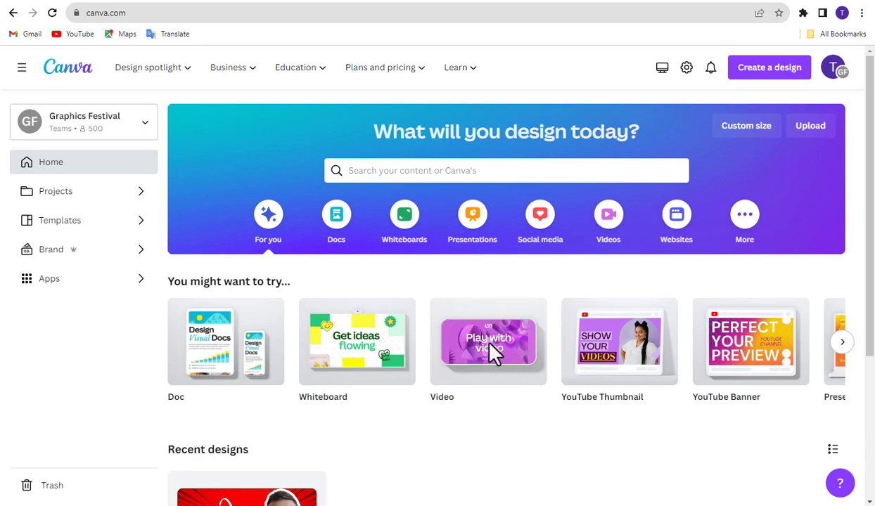
# Start a blank video design, then search Apps for 'heygen' and open HeyGen AI Avatars.
pyautogui.click(488, 343)
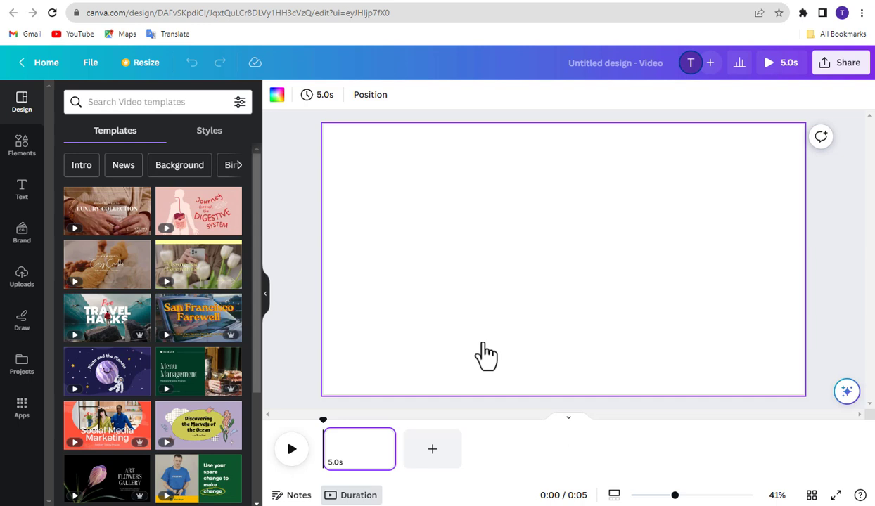
pyautogui.click(21, 408)
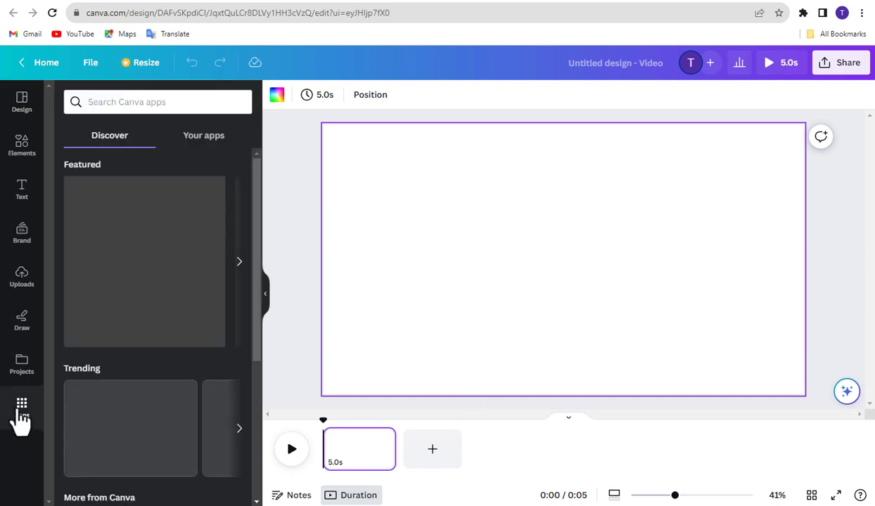
pyautogui.click(141, 102)
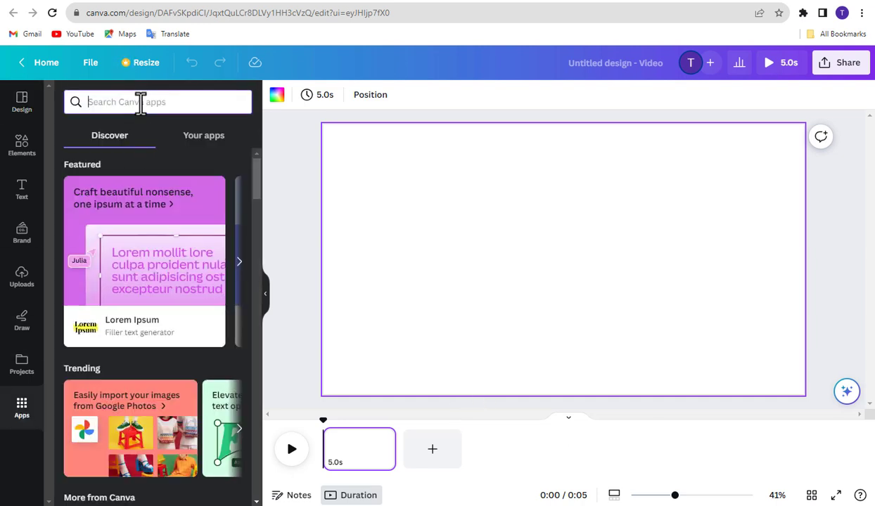
pyautogui.write('heygen')
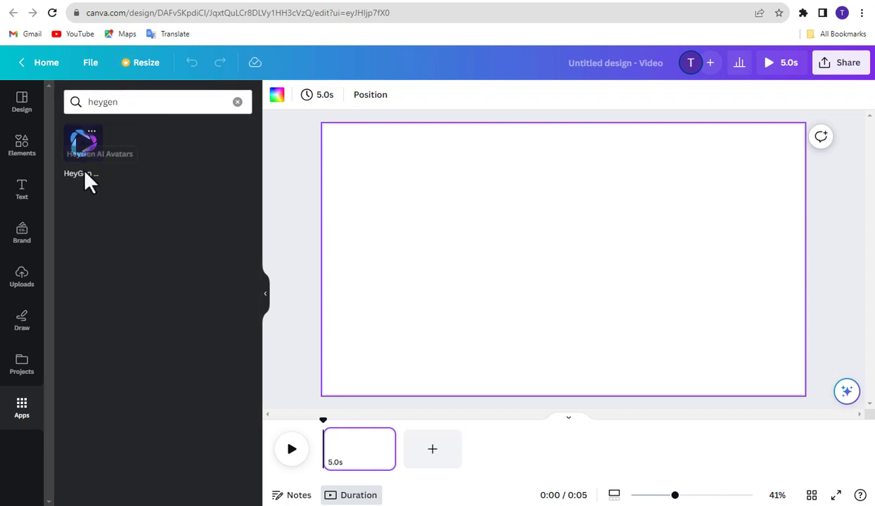
pyautogui.click(83, 140)
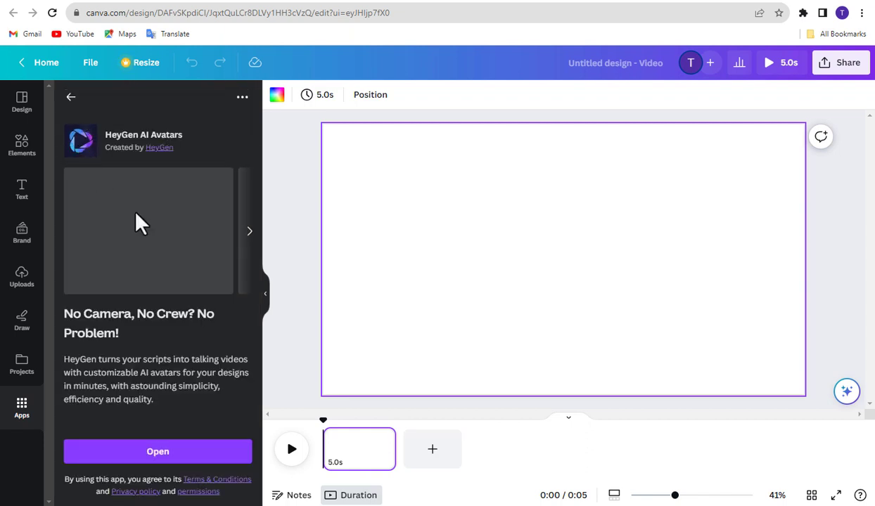
pyautogui.click(158, 452)
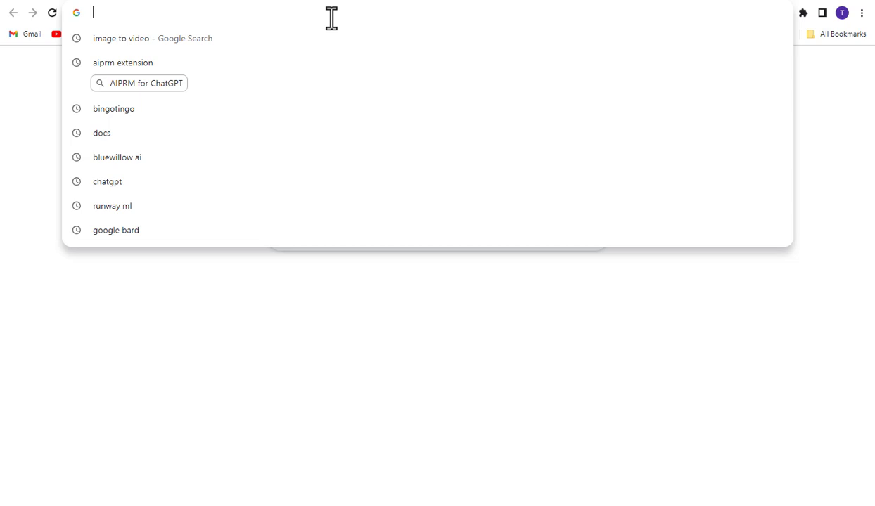
# Search the web for 'temp mail' and open a Temp Mail website.
pyautogui.write('temp')
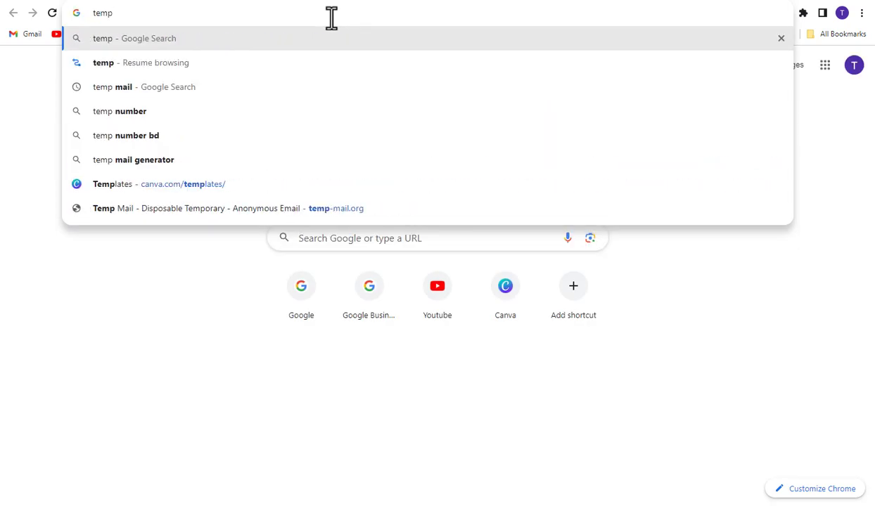
pyautogui.click(144, 86)
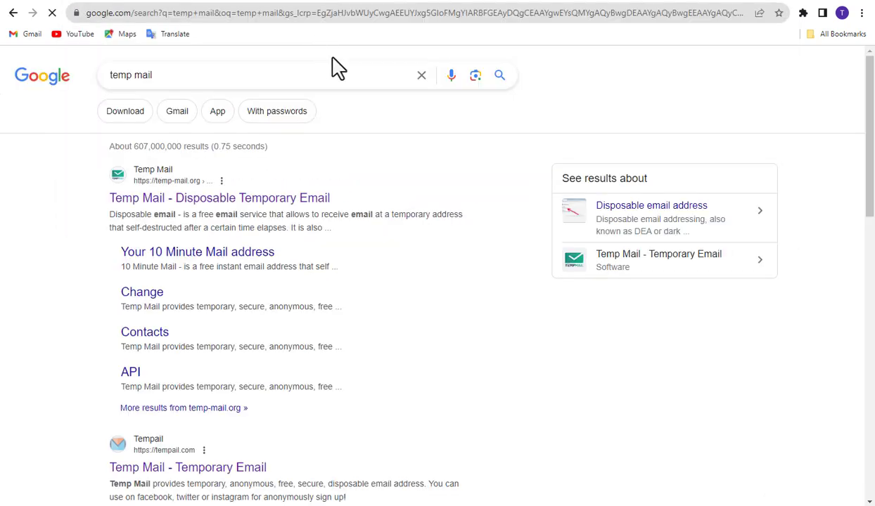
pyautogui.scroll(-3)
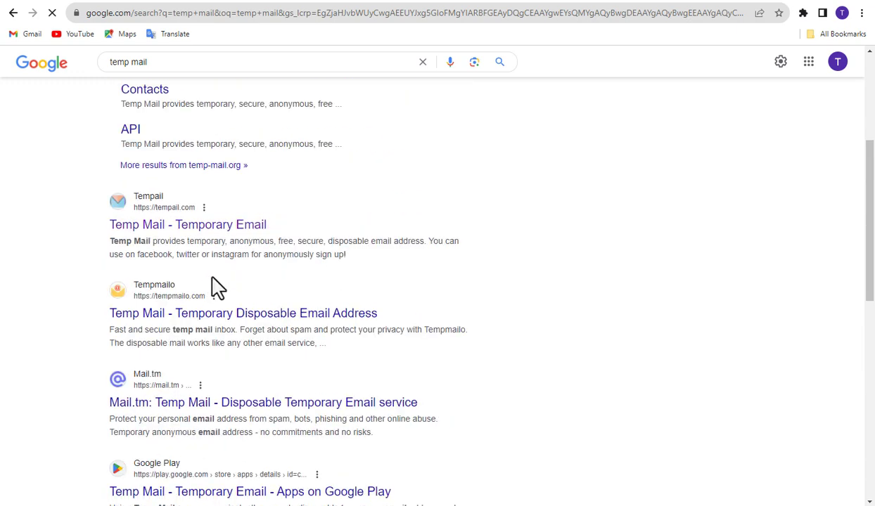
pyautogui.click(187, 224)
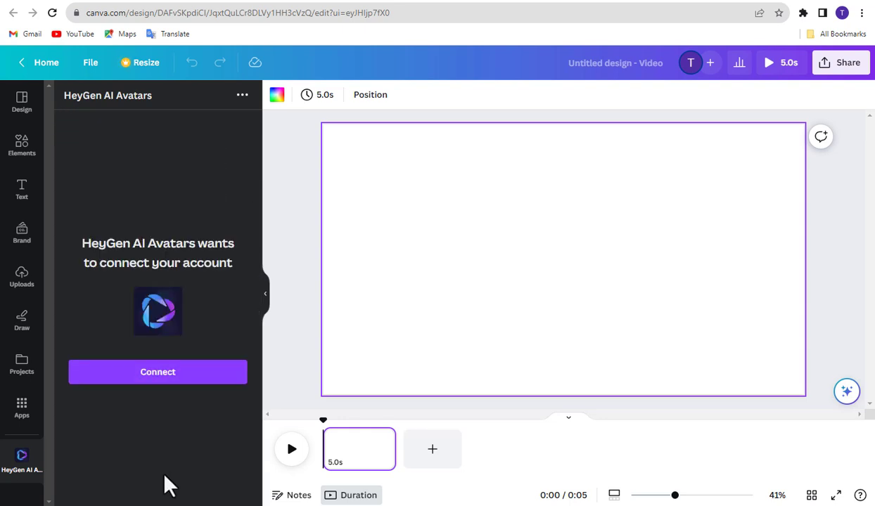
# Sign up to HeyGen with the temporary email address and open the verification code email.
pyautogui.click(158, 372)
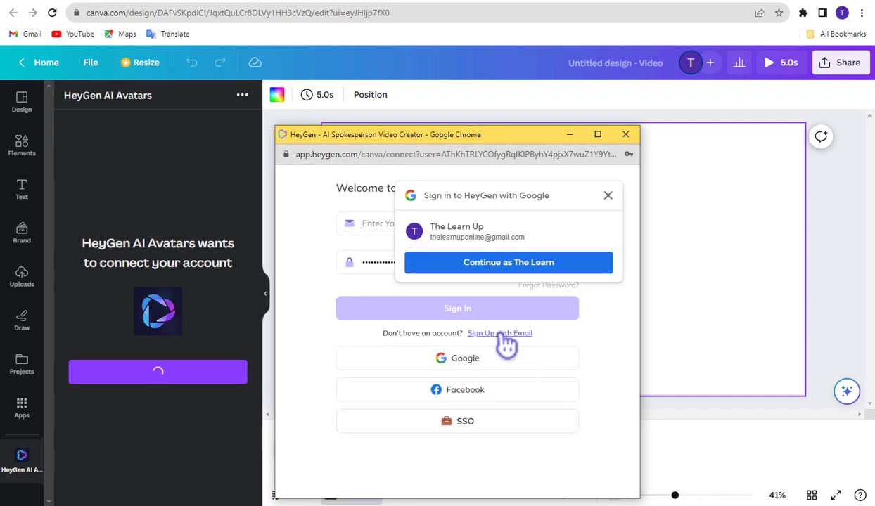
pyautogui.click(499, 334)
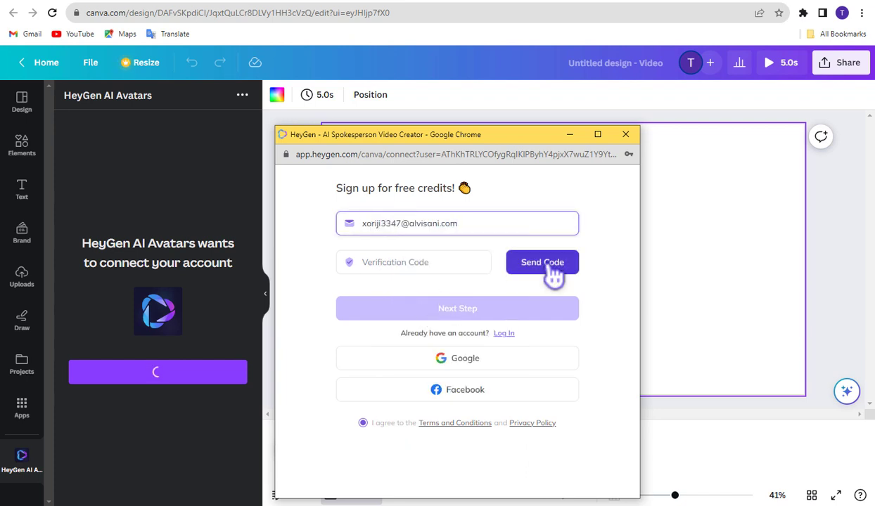
pyautogui.click(542, 262)
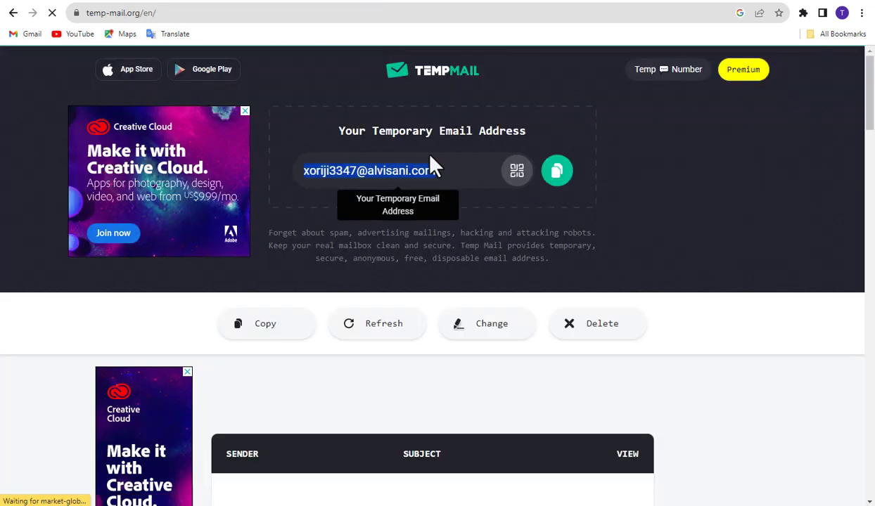
pyautogui.scroll(-3)
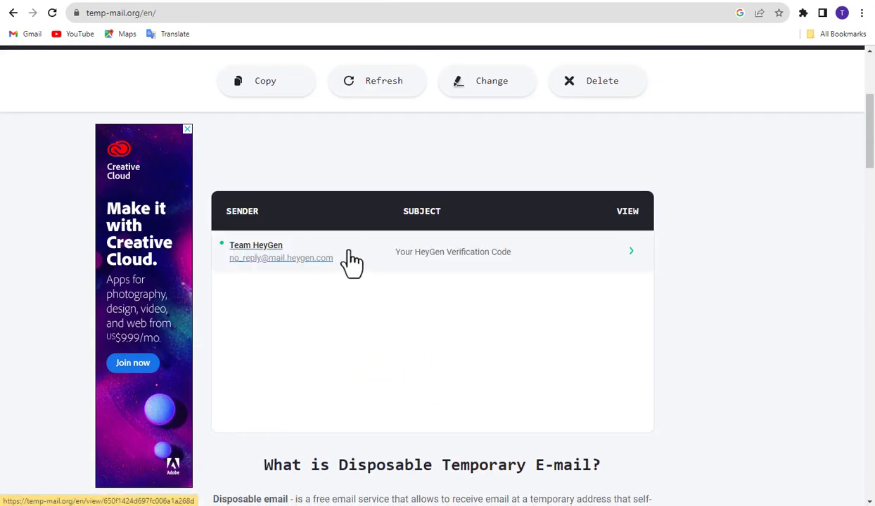
pyautogui.click(452, 252)
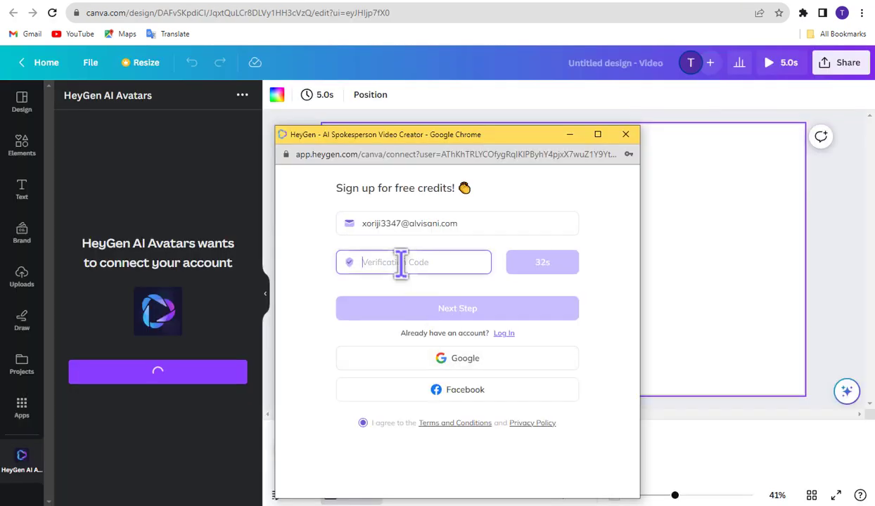
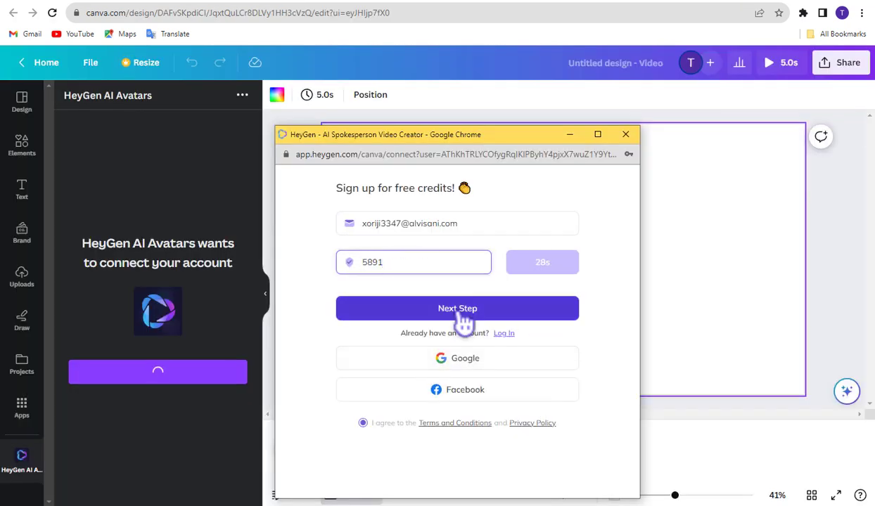
pyautogui.click(457, 308)
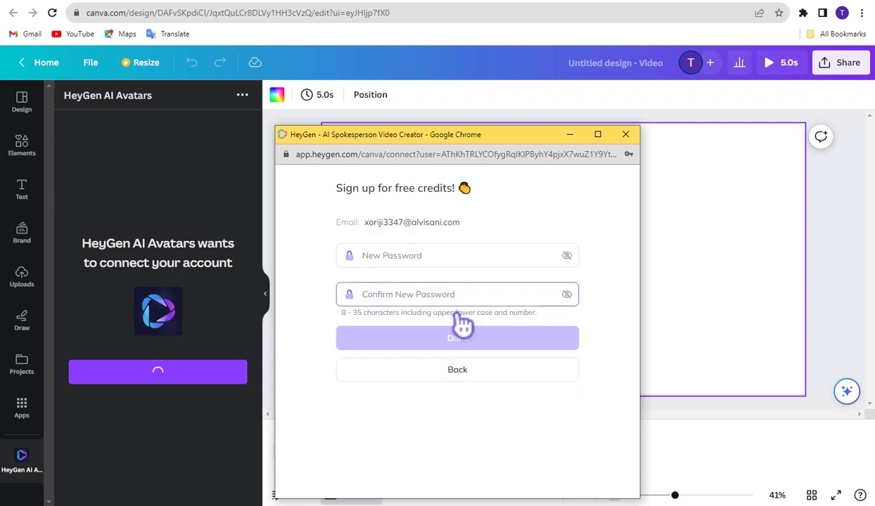
pyautogui.click(457, 295)
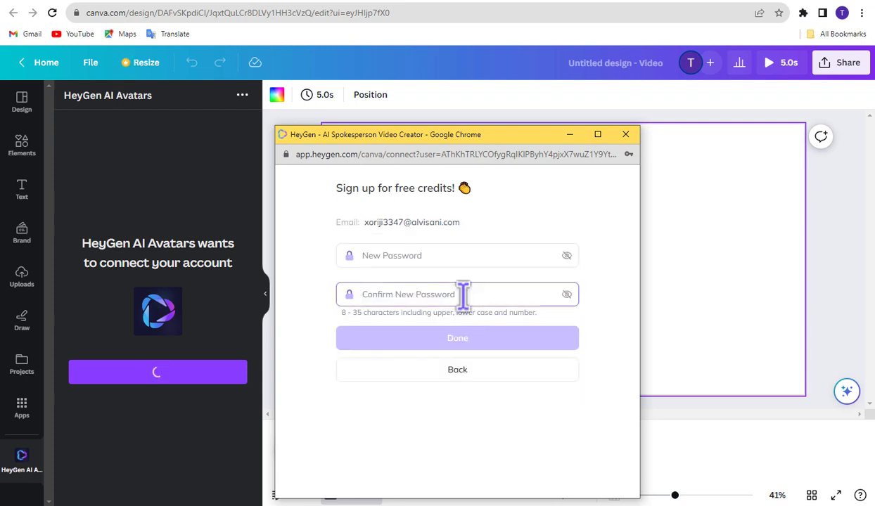
pyautogui.click(457, 338)
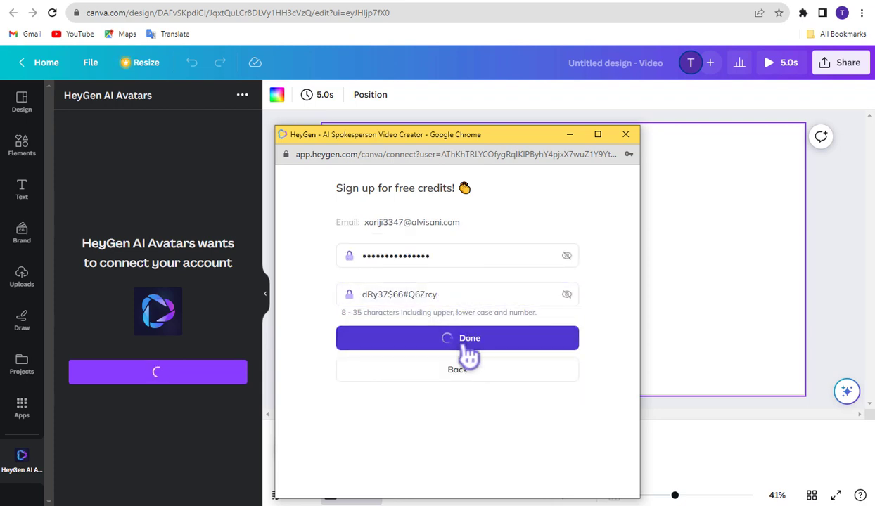
pyautogui.click(457, 339)
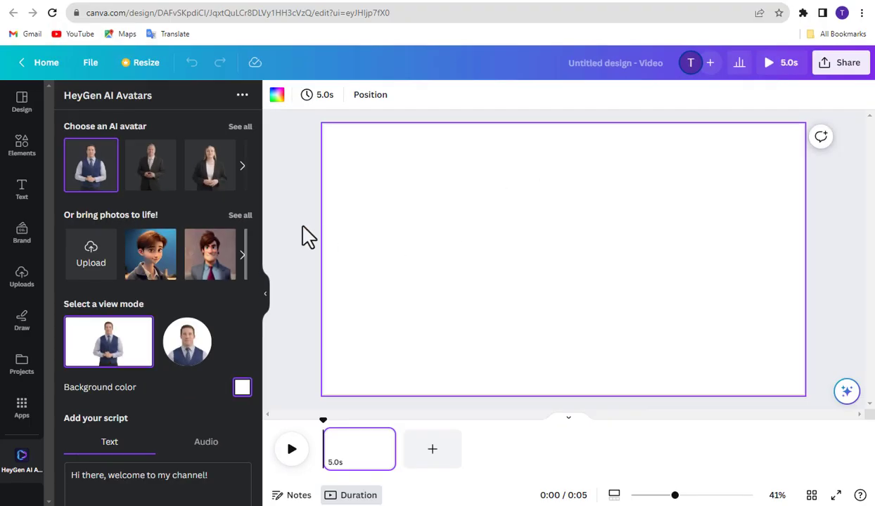
pyautogui.moveTo(157, 172)
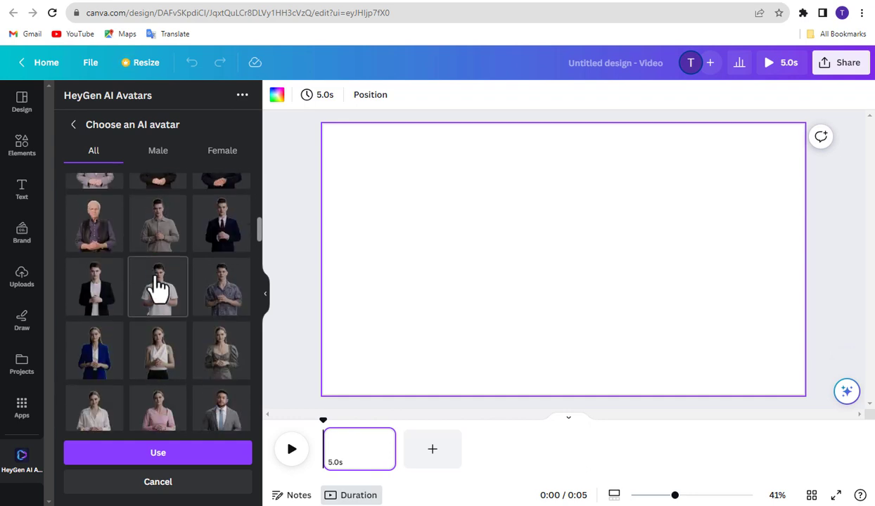
# Choose a different AI avatar in the HeyGen panel.
pyautogui.scroll(-3)
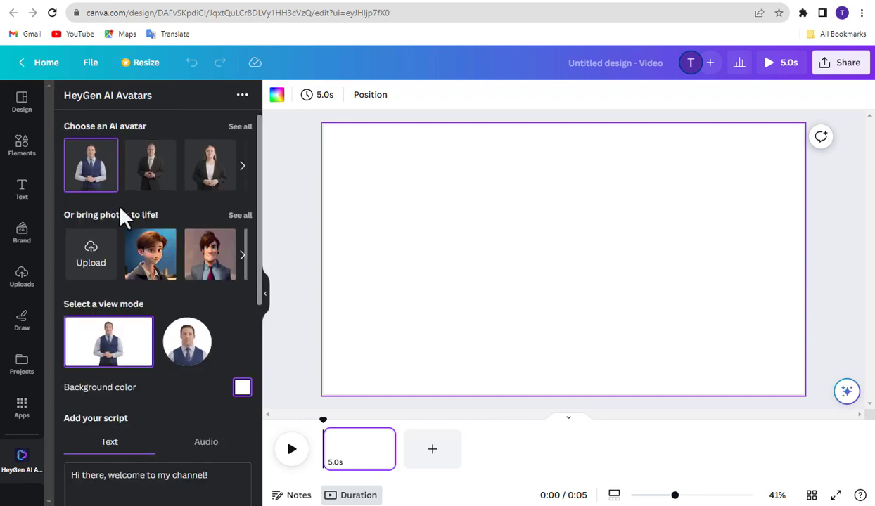
pyautogui.moveTo(91, 255)
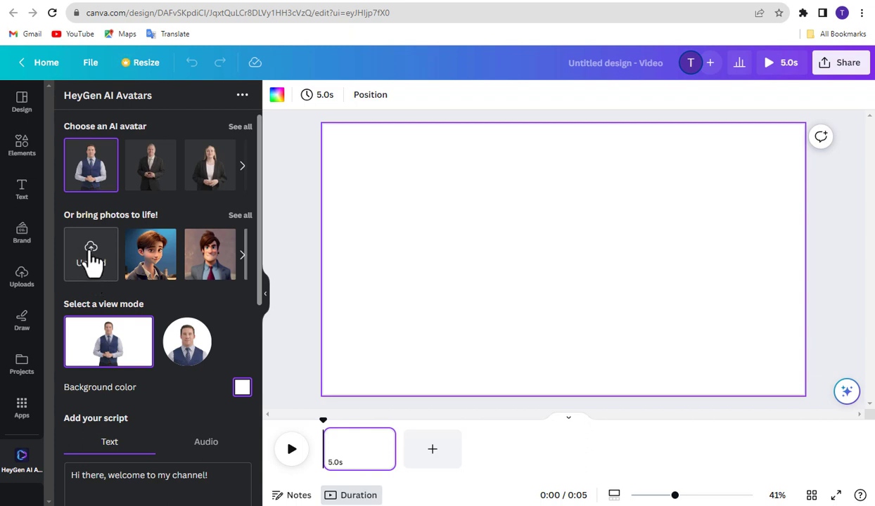
pyautogui.moveTo(164, 176)
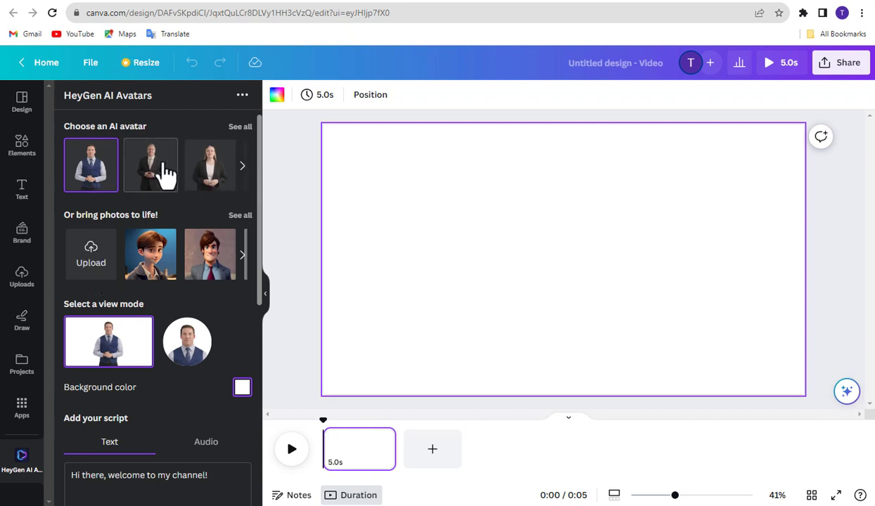
pyautogui.click(209, 166)
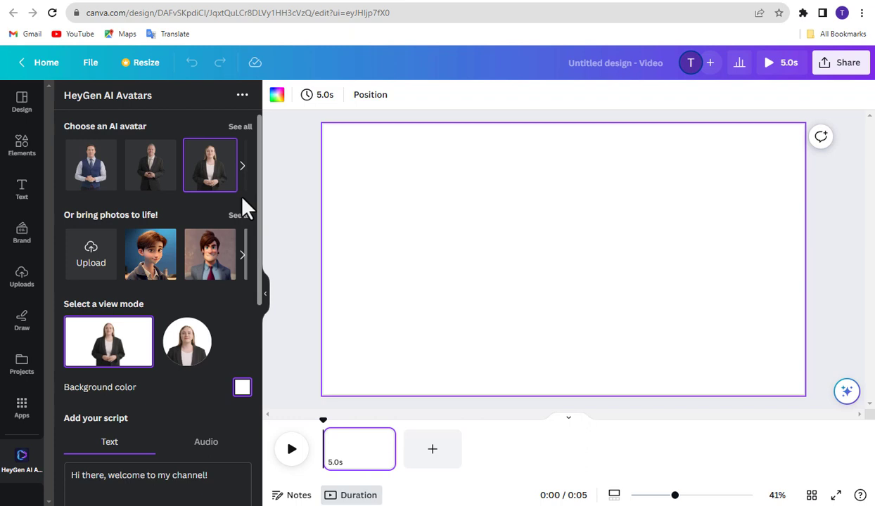
pyautogui.scroll(-3)
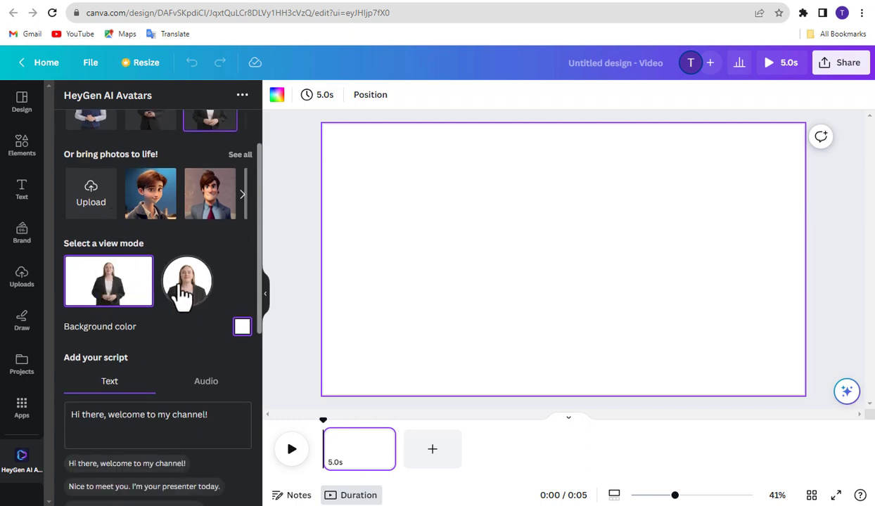
pyautogui.scroll(-3)
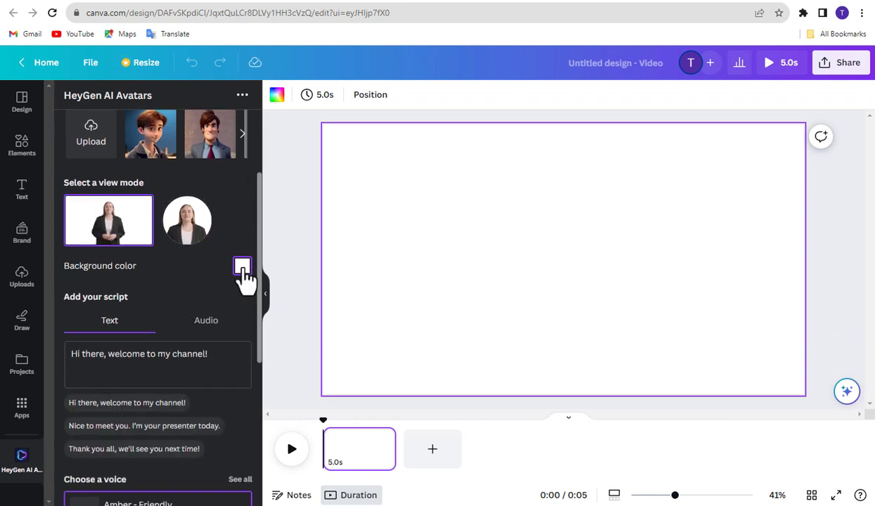
# Make the avatar background green and switch to the audio script options.
pyautogui.click(242, 266)
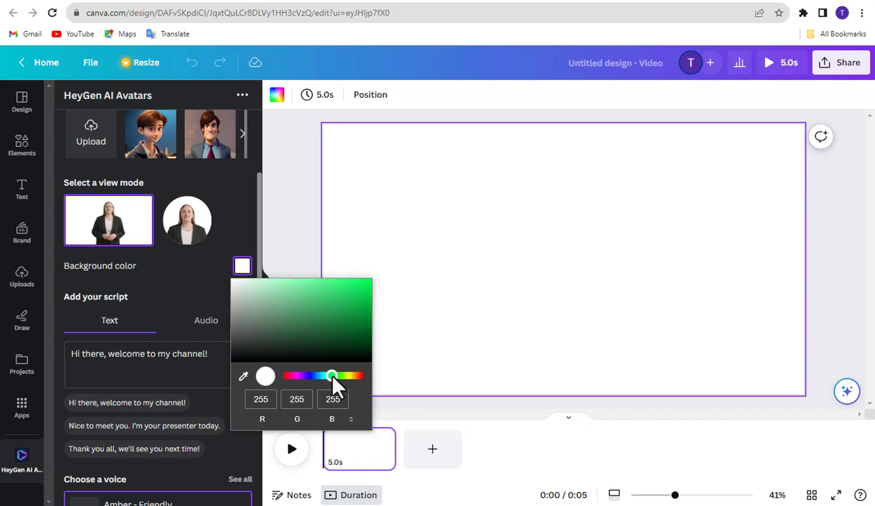
pyautogui.click(332, 376)
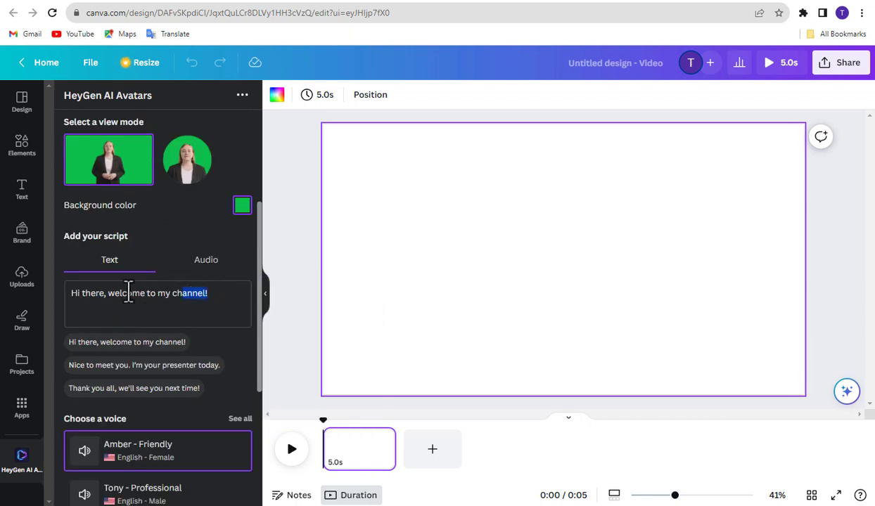
pyautogui.click(206, 259)
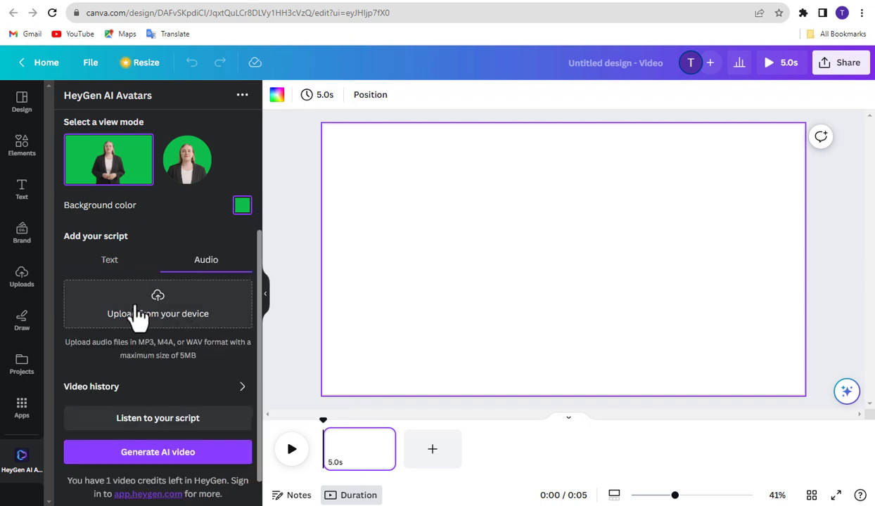
pyautogui.click(109, 260)
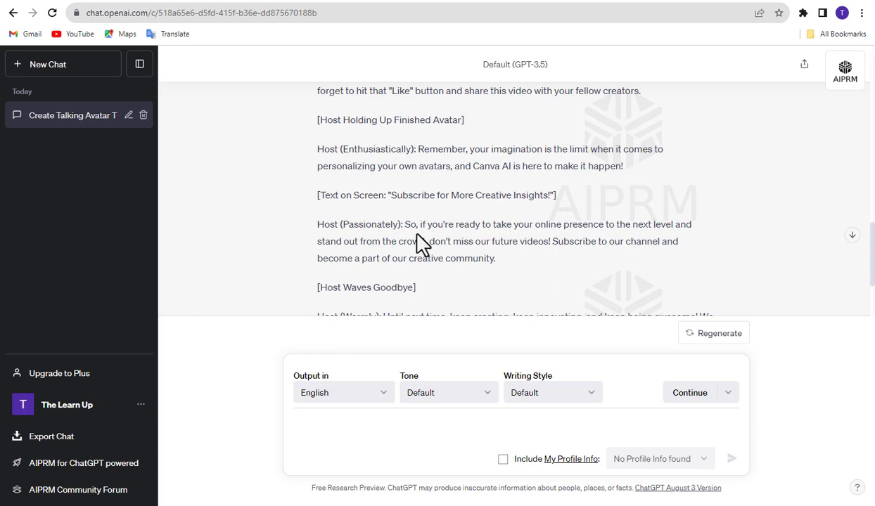
# Highlight part of the generated avatar host script in ChatGPT.
pyautogui.moveTo(405, 224); pyautogui.dragTo(496, 258)
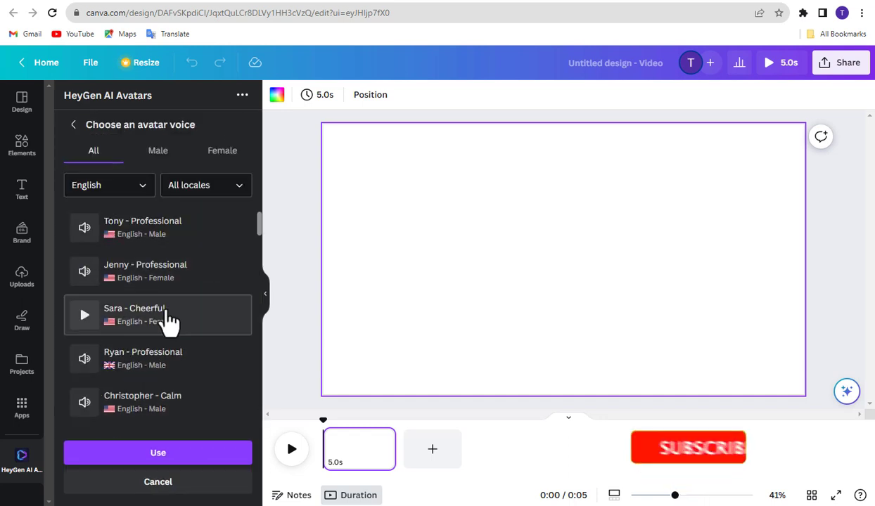
# Filter voices to Female, pick Emma - Newscaster, and generate the avatar video.
pyautogui.click(222, 150)
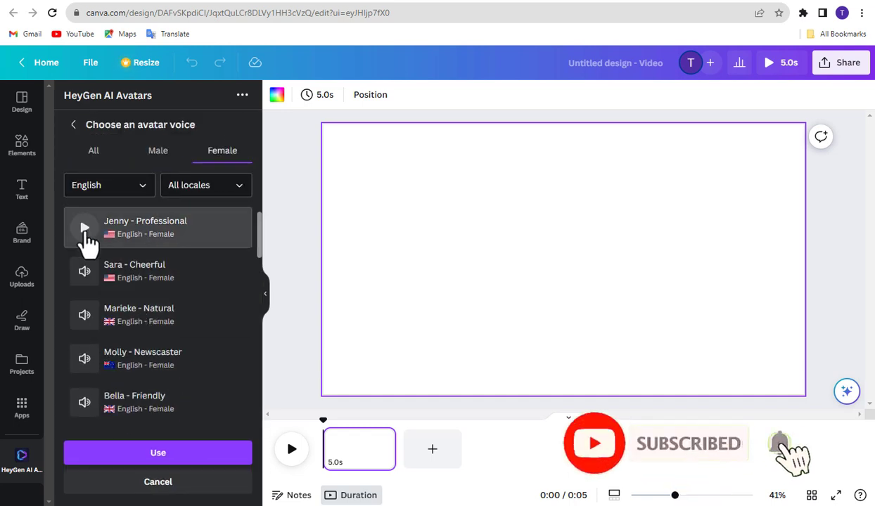
pyautogui.scroll(-3)
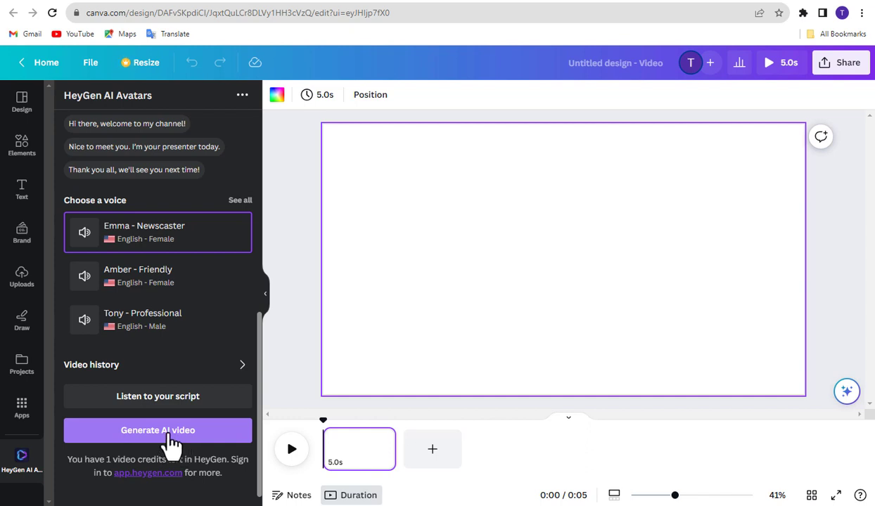
pyautogui.click(157, 430)
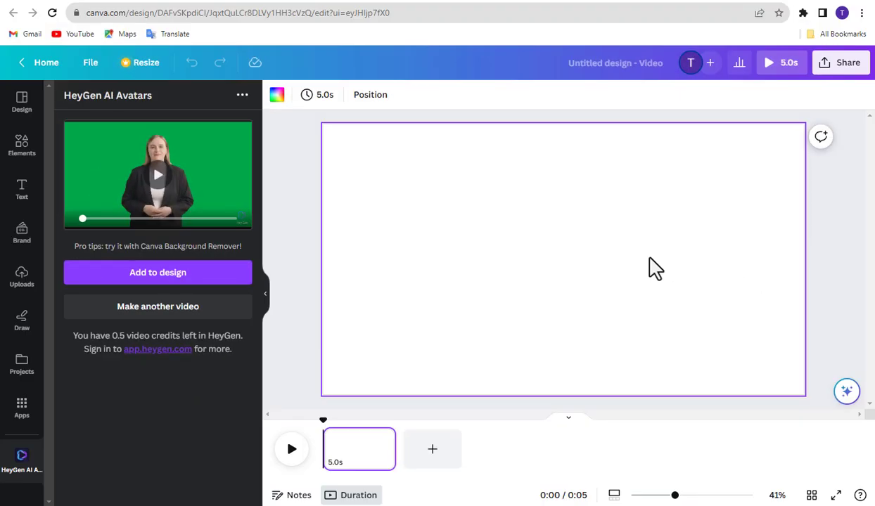
pyautogui.moveTo(163, 273)
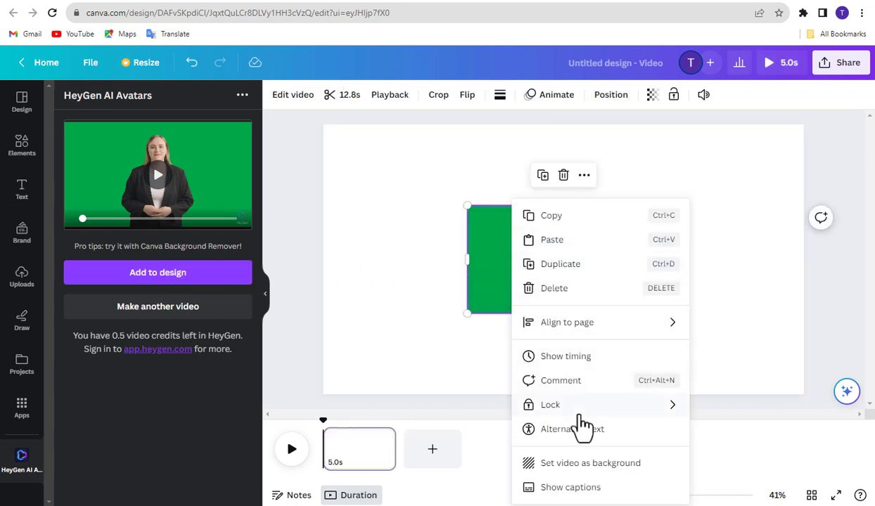
pyautogui.moveTo(574, 471)
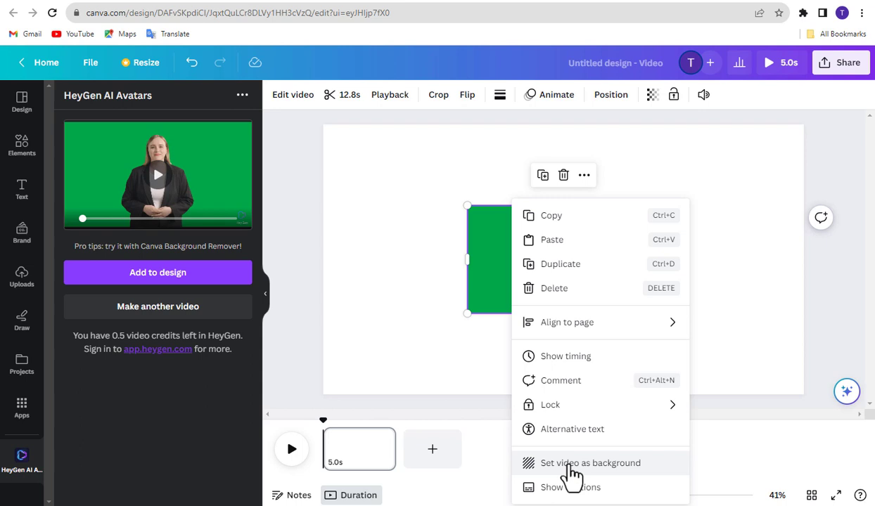
# Set the green-screen avatar video as the page background, lengthening the page to 12.8 seconds.
pyautogui.click(591, 463)
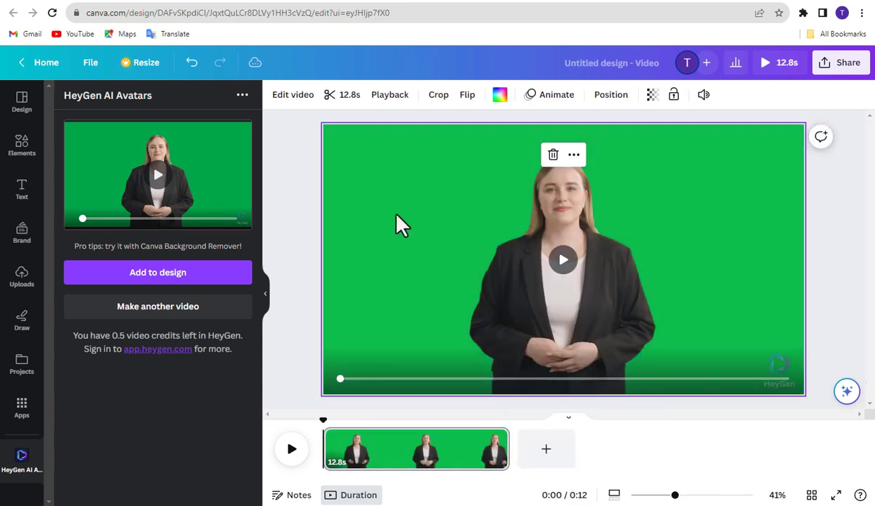
# Apply Background Remover to the avatar video to strip its green screen.
pyautogui.click(292, 94)
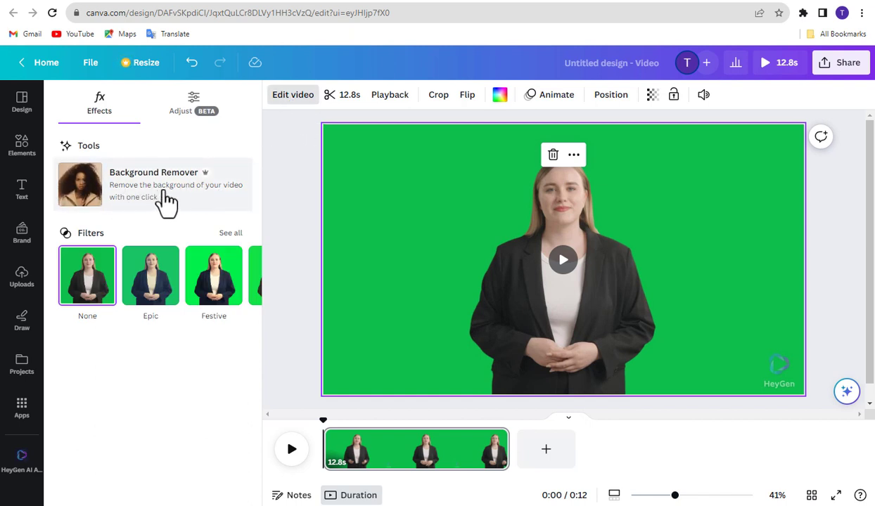
pyautogui.click(153, 184)
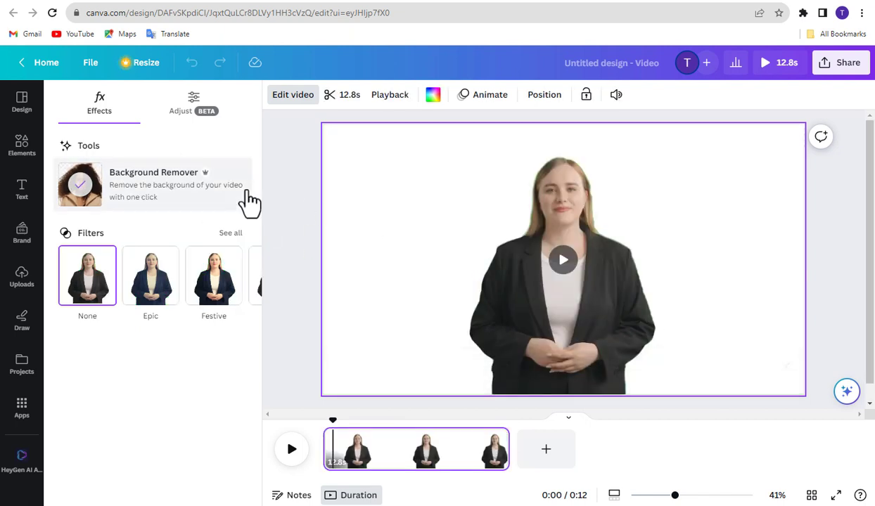
pyautogui.moveTo(197, 106)
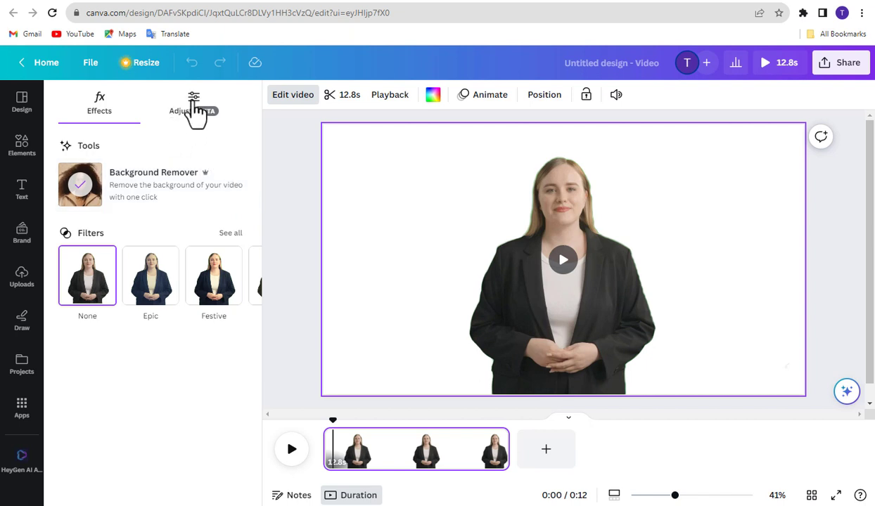
# Adjust the video to brightness 3, highlights 15, shadows −9, vibrance 35, saturation 7.
pyautogui.click(193, 102)
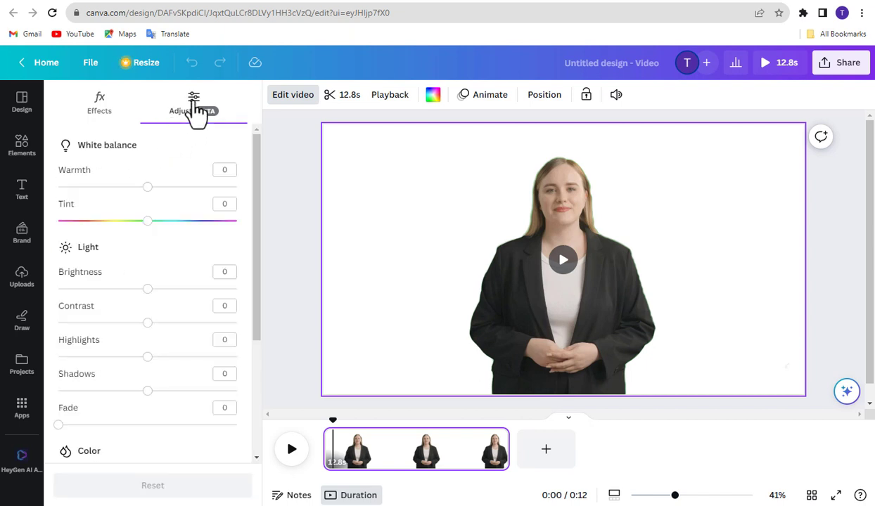
pyautogui.moveTo(147, 289); pyautogui.dragTo(150, 289)
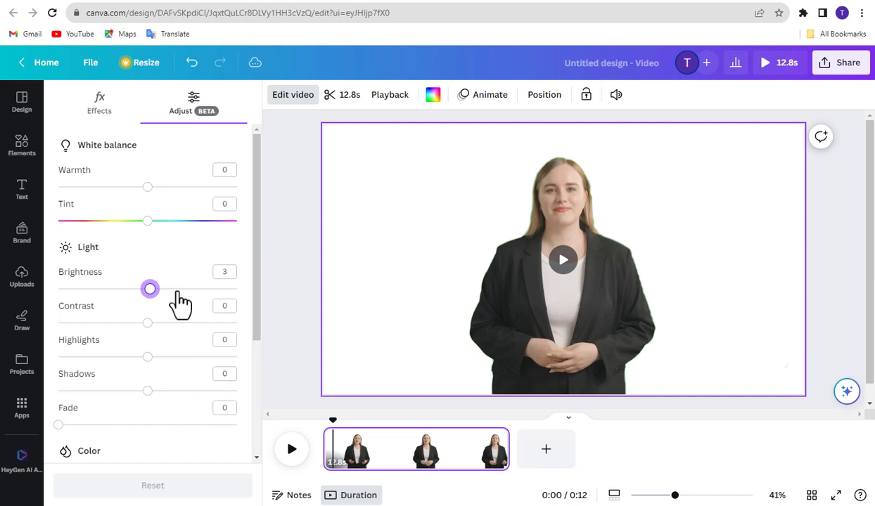
pyautogui.moveTo(147, 322); pyautogui.dragTo(191, 323)
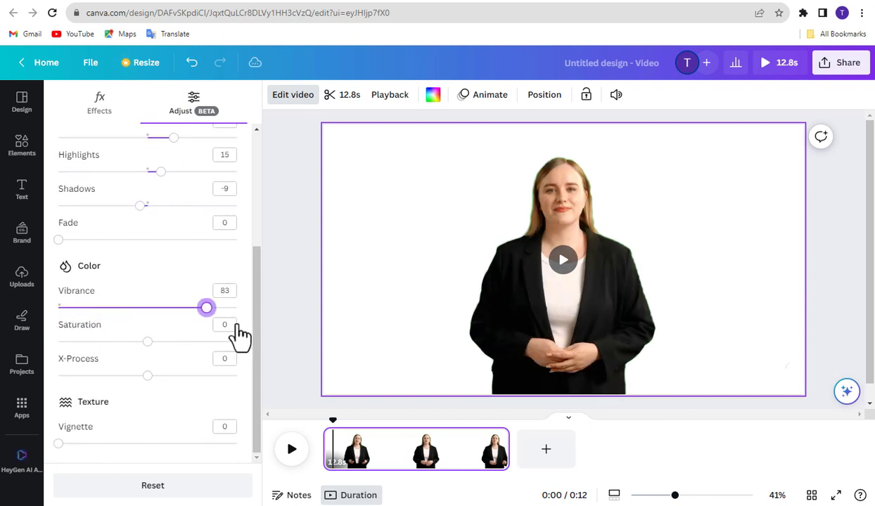
pyautogui.moveTo(206, 307); pyautogui.dragTo(120, 307)
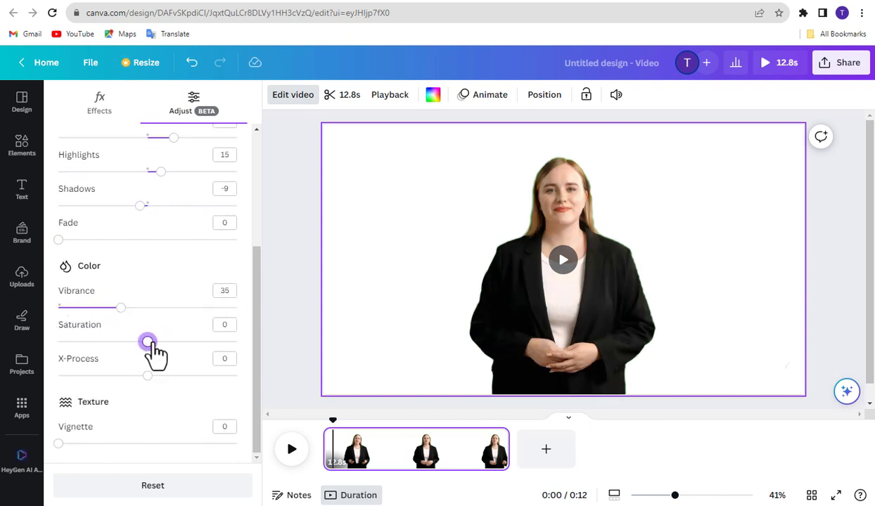
pyautogui.moveTo(146, 341); pyautogui.dragTo(154, 341)
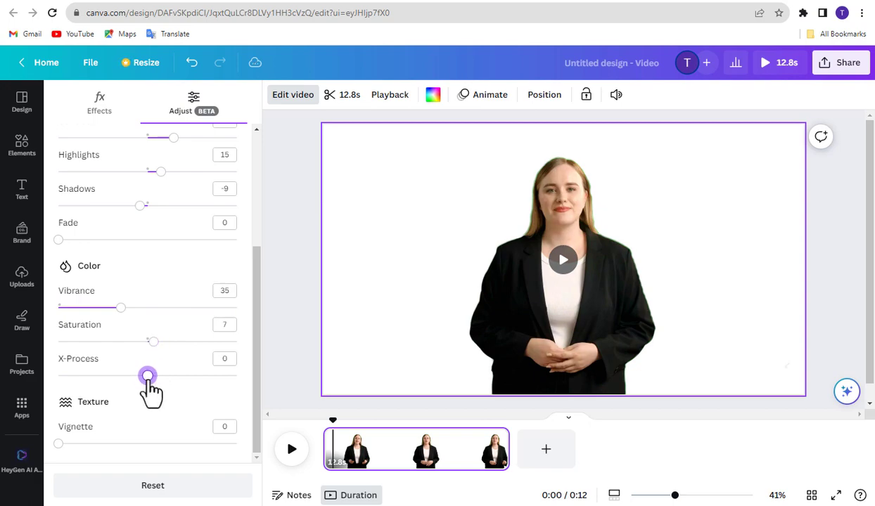
pyautogui.click(21, 446)
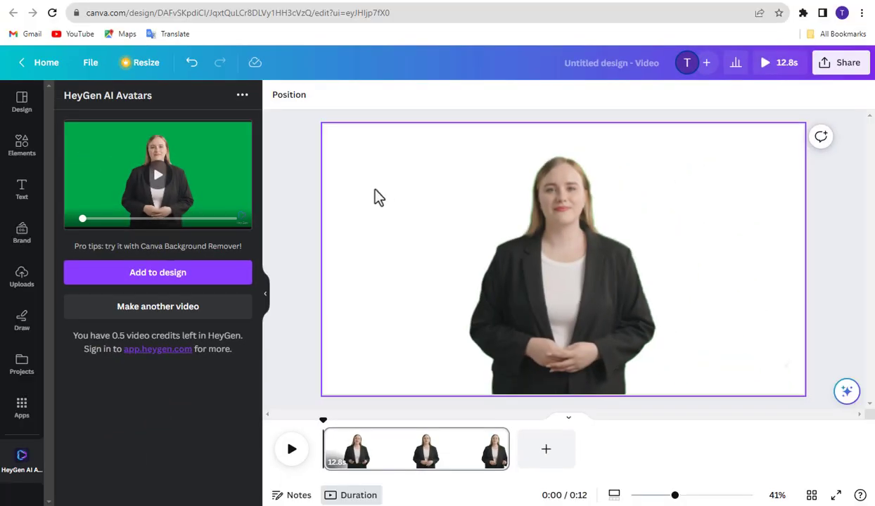
# Search video templates for 'Business' and add the generated HeyGen avatar video to the page.
pyautogui.click(22, 102)
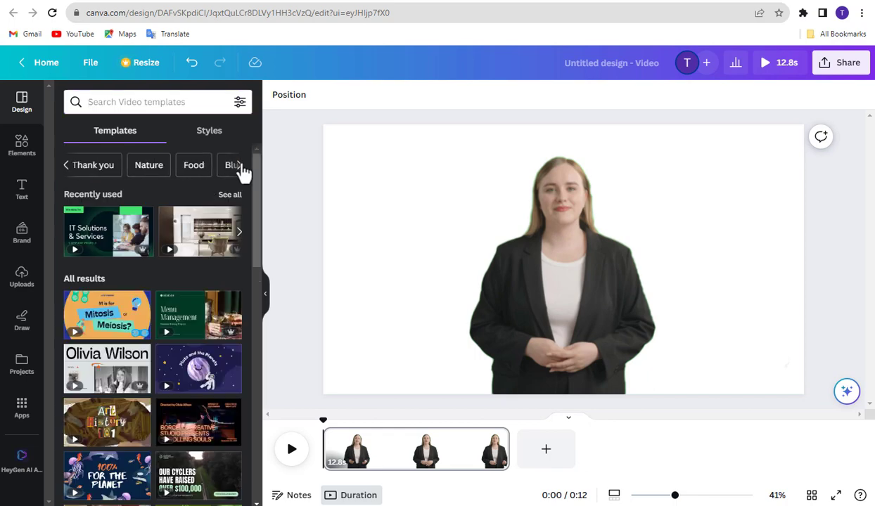
pyautogui.write('Business')
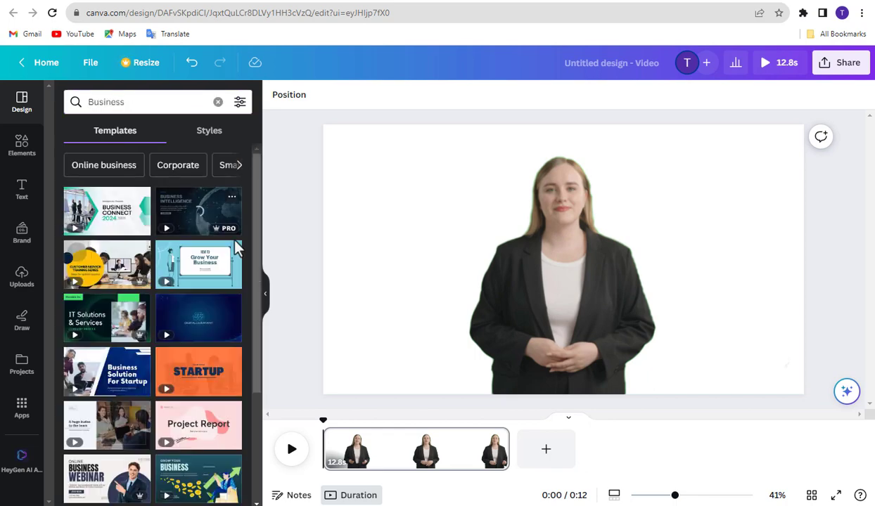
pyautogui.scroll(-3)
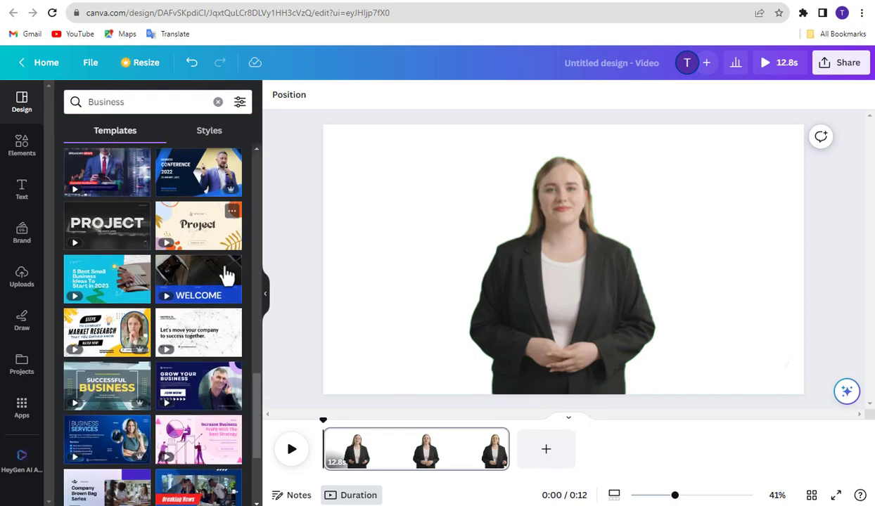
pyautogui.scroll(-3)
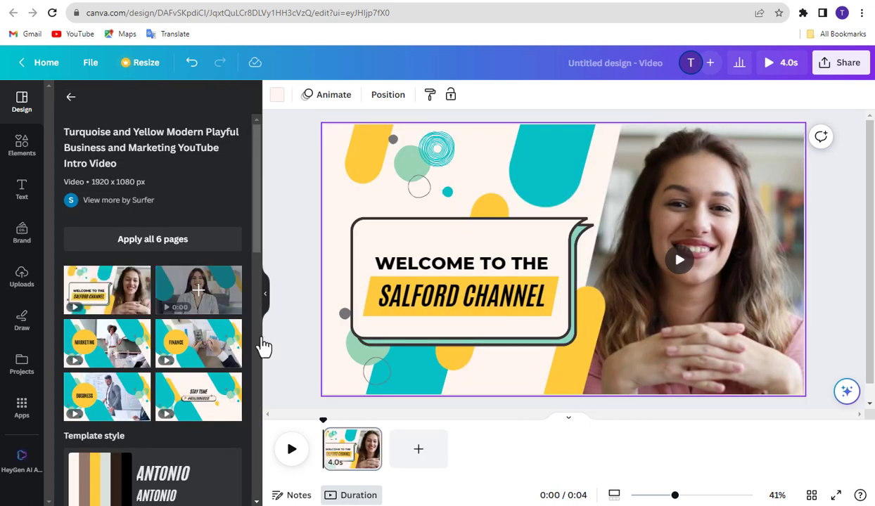
pyautogui.click(21, 455)
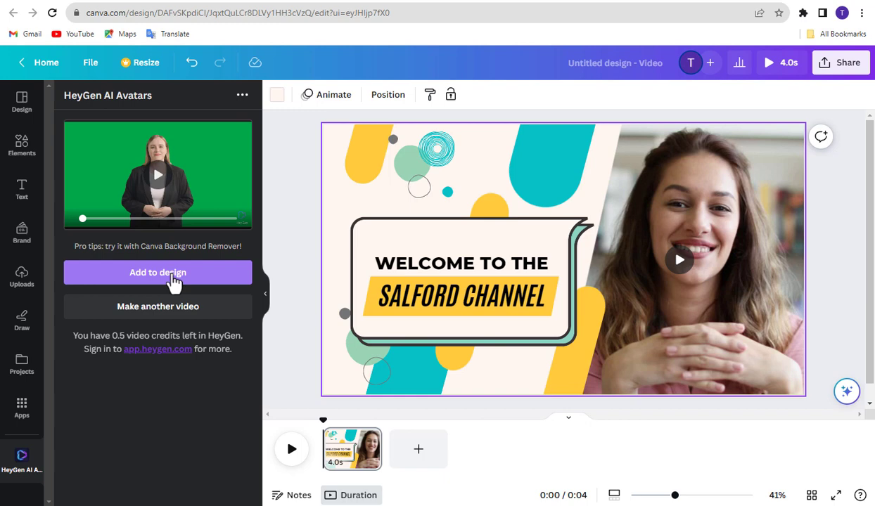
# Change the channel name to 'LEARN UP' and give the welcome heading a new colour.
pyautogui.click(158, 273)
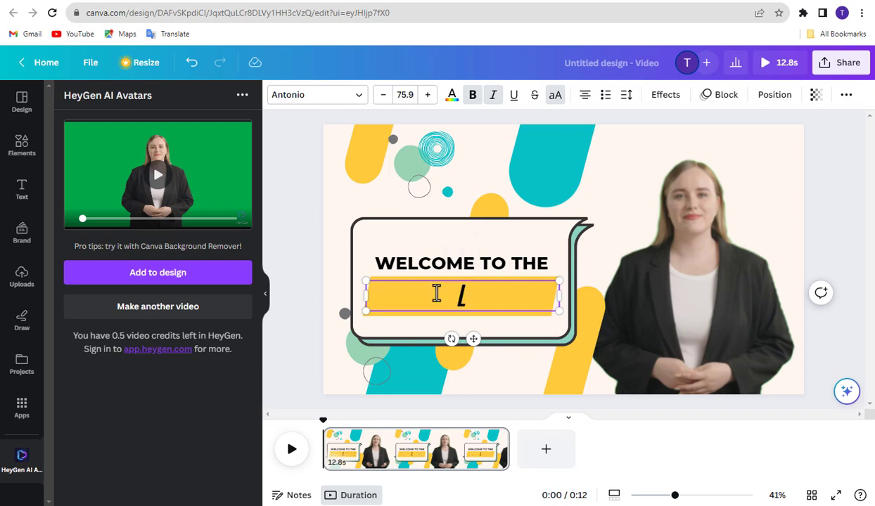
pyautogui.write('LEARN UP')
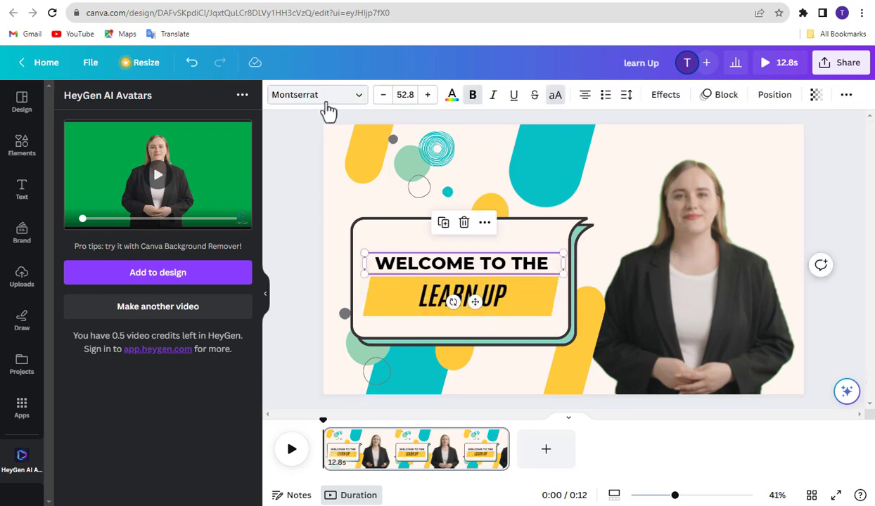
pyautogui.click(316, 94)
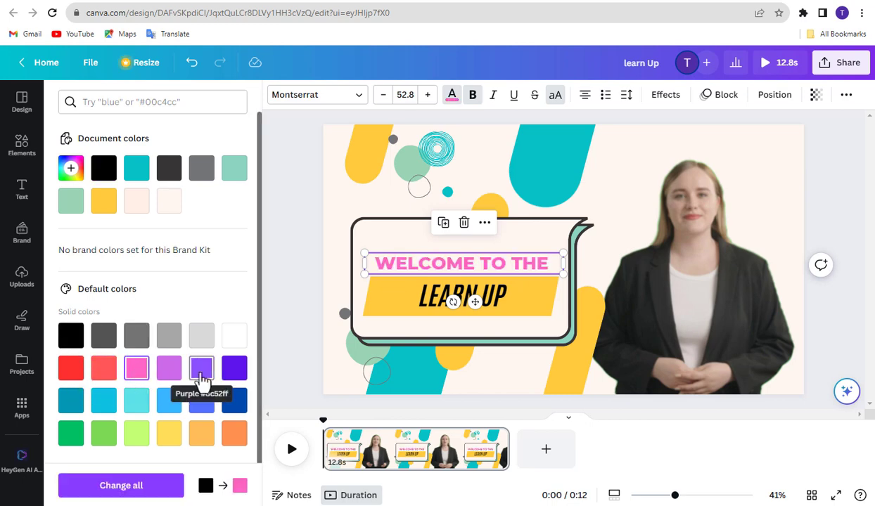
pyautogui.click(201, 368)
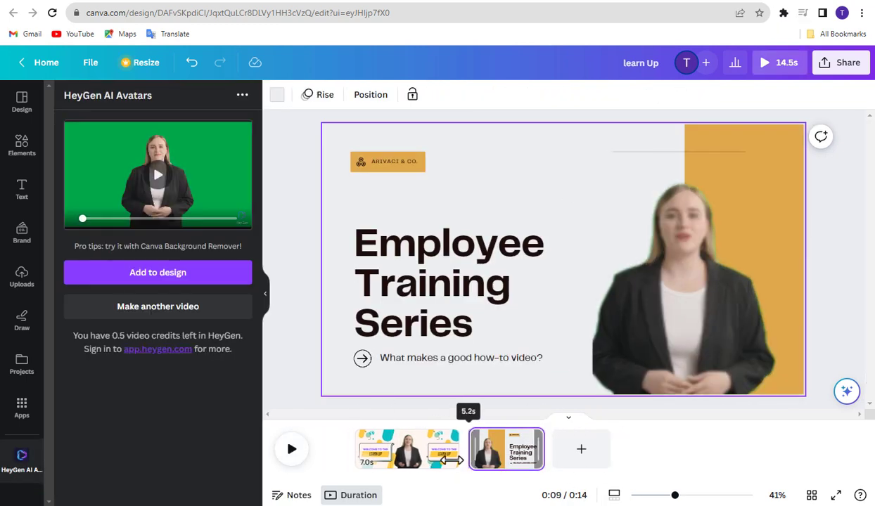
# Preview the video from the start, stop playback, and return to the HeyGen app panel.
pyautogui.click(291, 449)
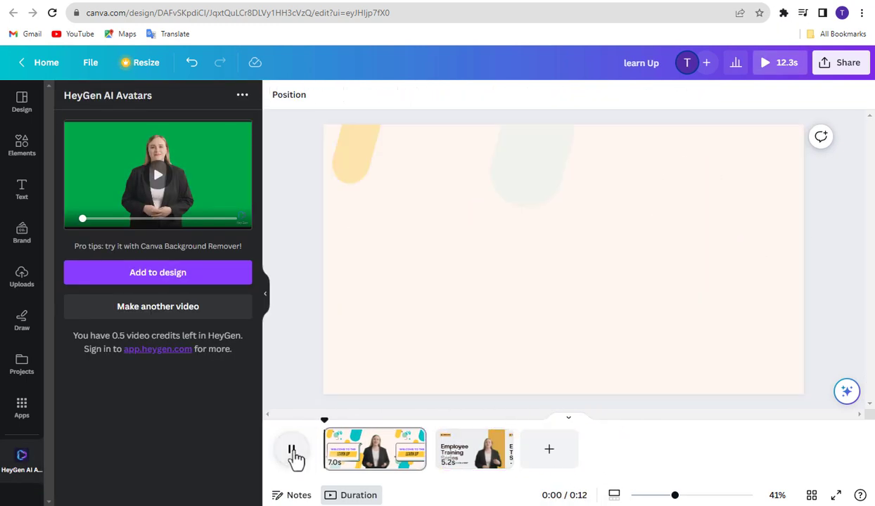
pyautogui.click(473, 450)
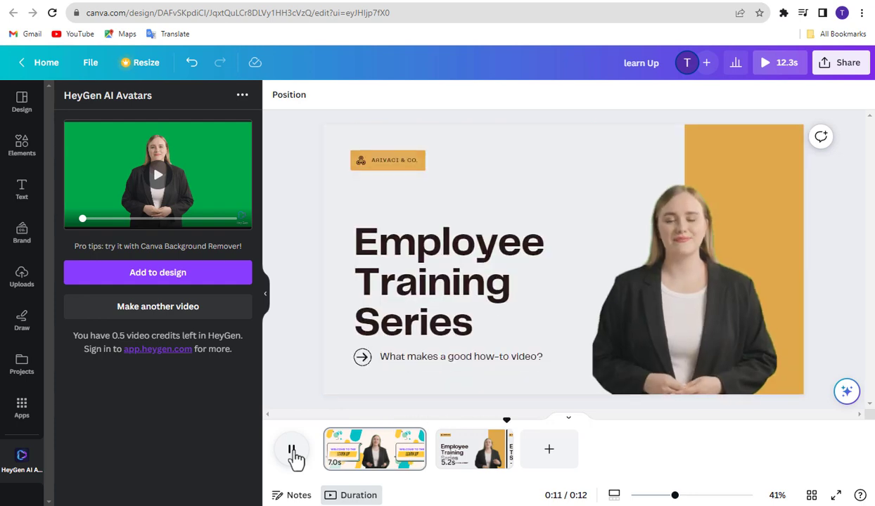
pyautogui.click(449, 281)
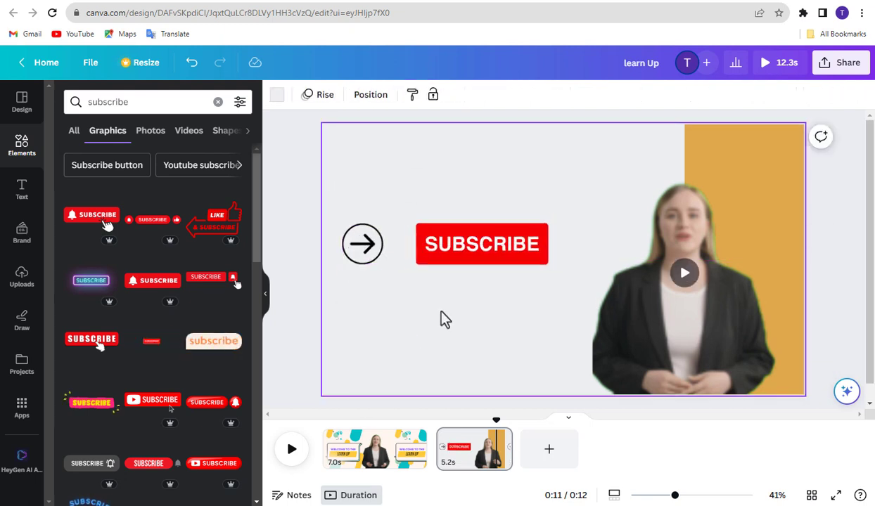
pyautogui.click(22, 460)
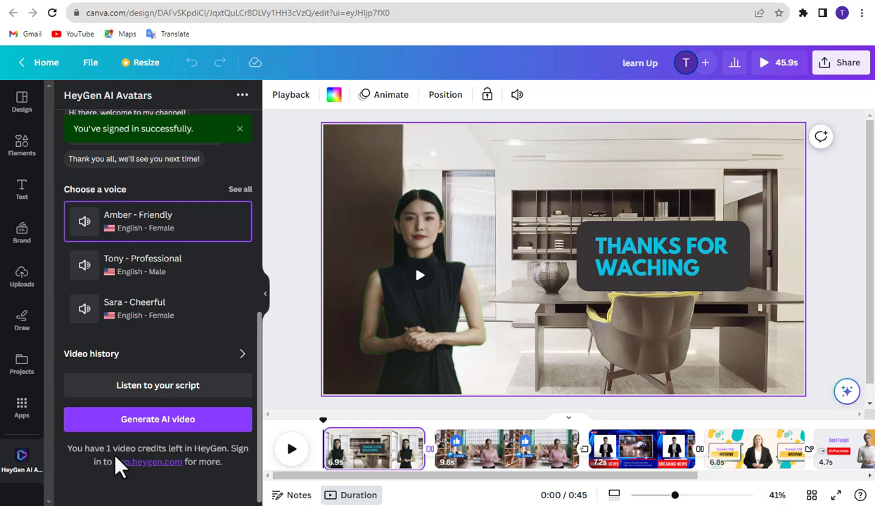
# Remove HeyGen AI Avatars from Your apps and search the apps for 'heyge'.
pyautogui.click(157, 419)
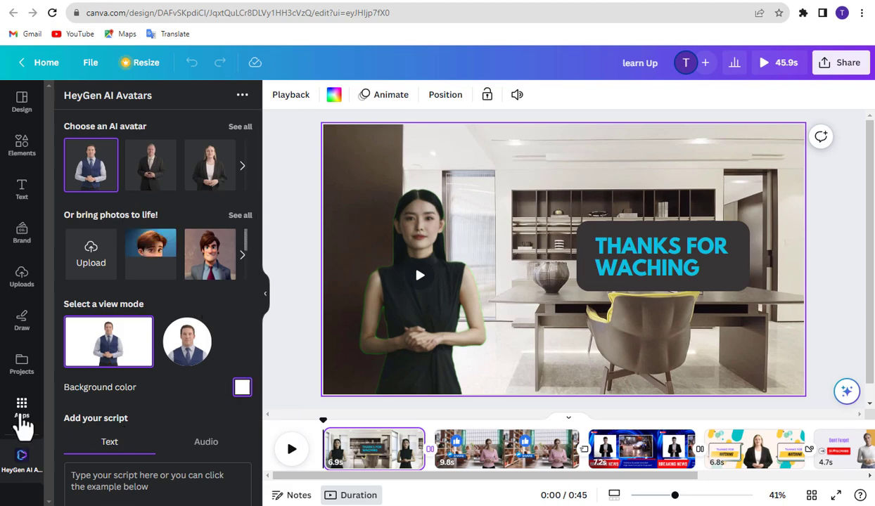
pyautogui.click(21, 405)
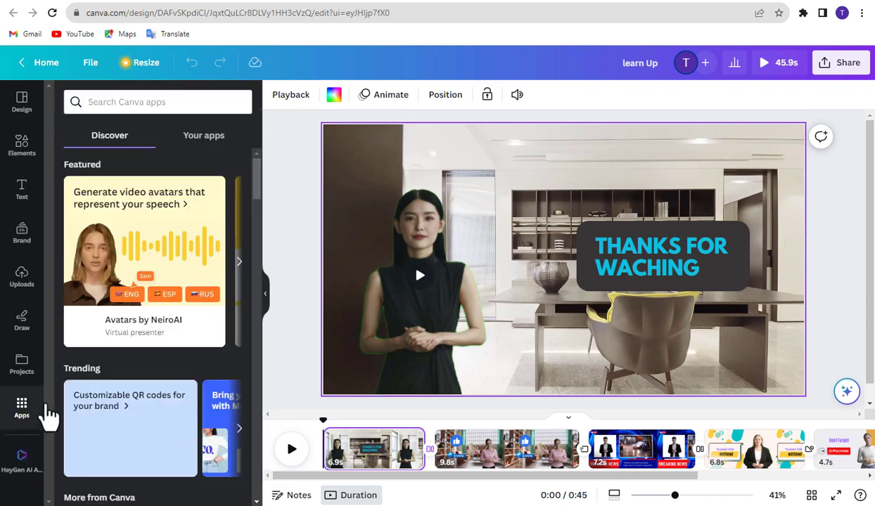
pyautogui.click(204, 135)
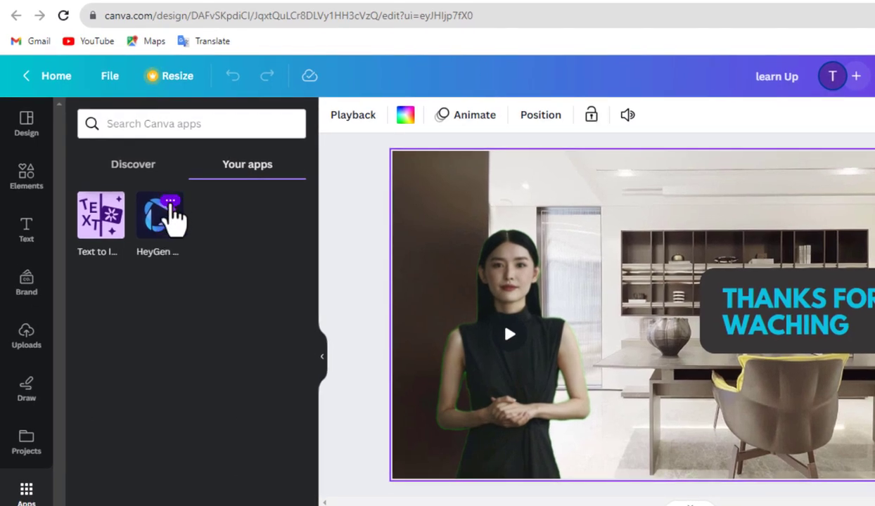
pyautogui.click(170, 201)
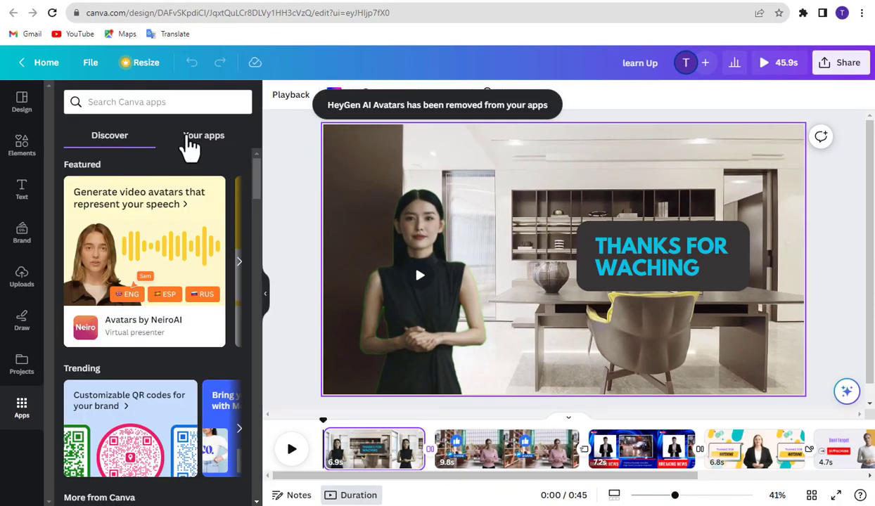
pyautogui.write('heygen')
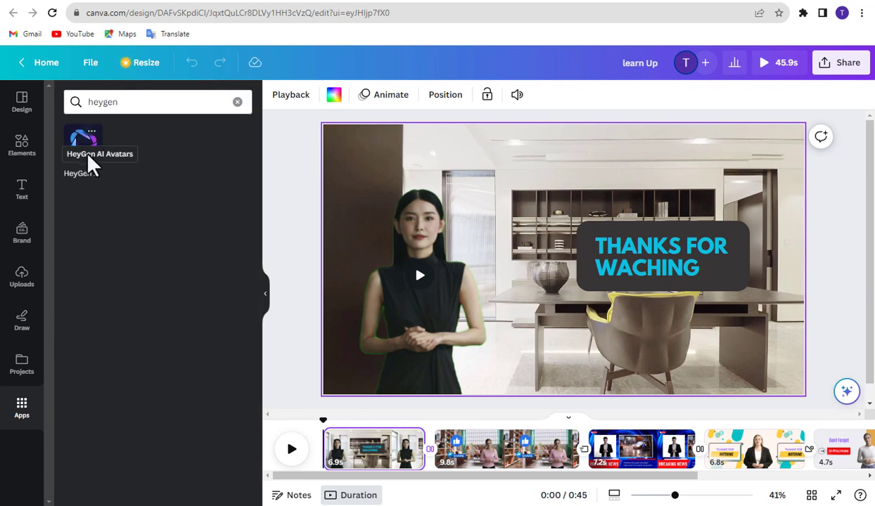
# Reopen HeyGen AI Avatars, connect a HeyGen account, and choose Sign Up with Email.
pyautogui.click(83, 136)
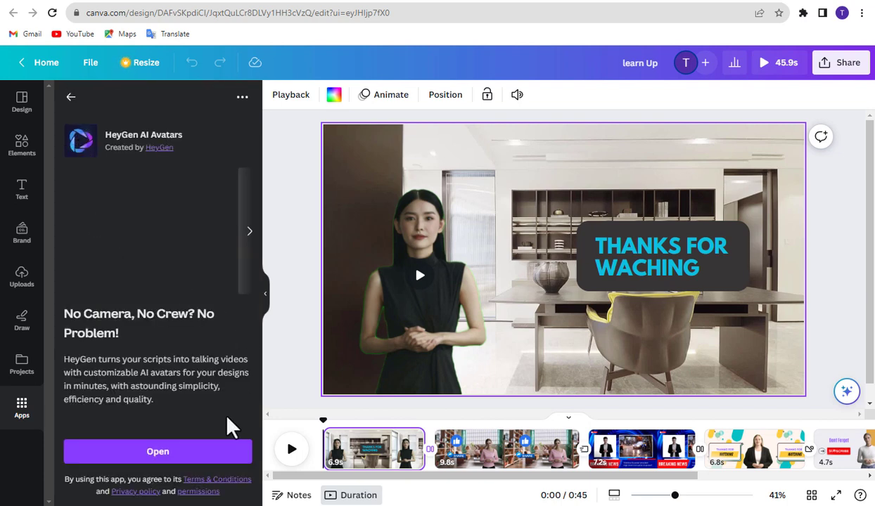
pyautogui.click(158, 452)
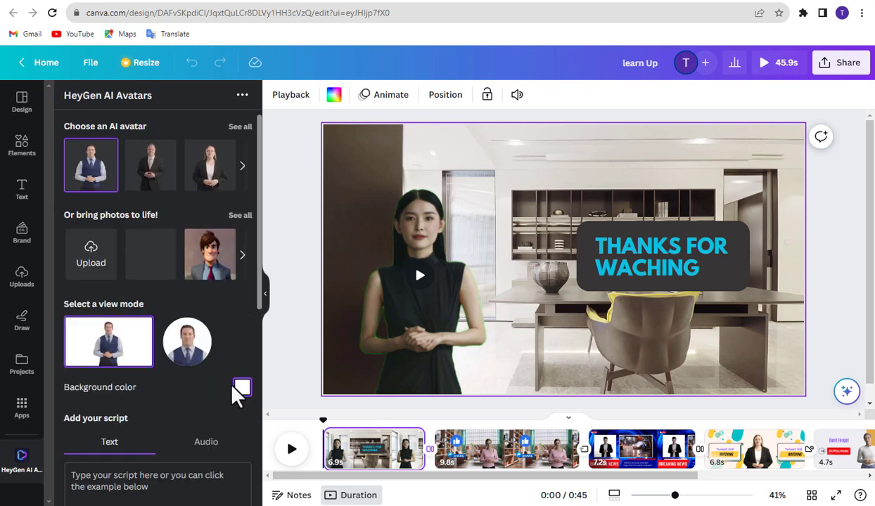
pyautogui.scroll(-3)
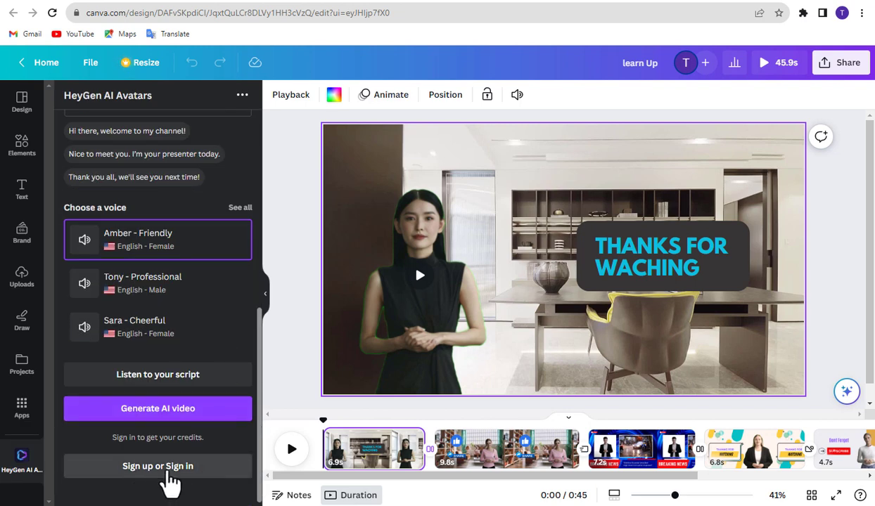
pyautogui.click(158, 465)
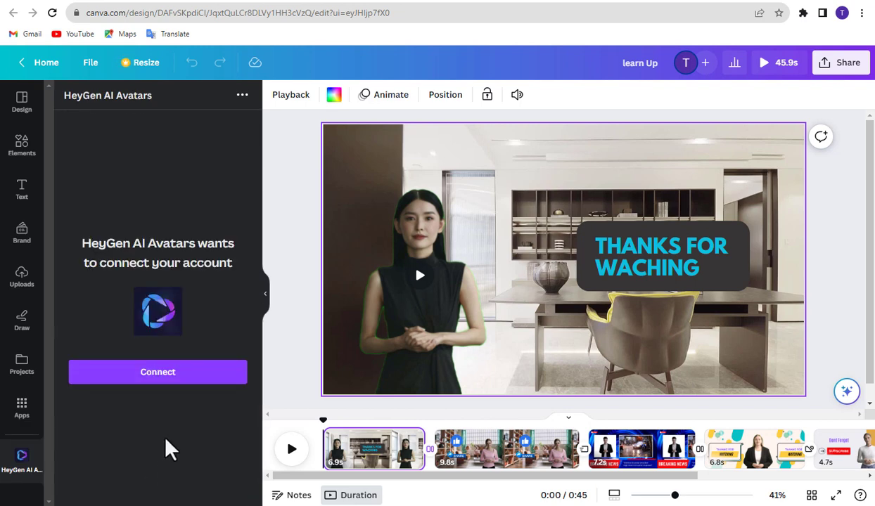
pyautogui.click(158, 372)
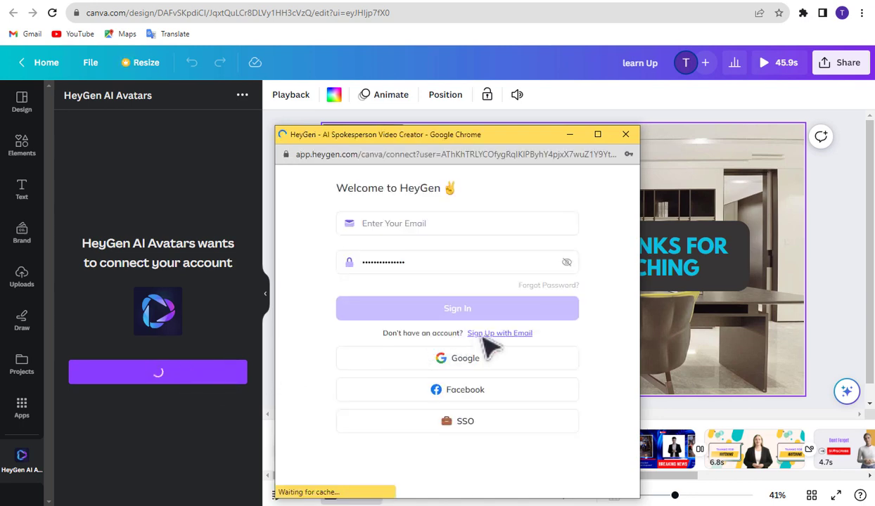
pyautogui.click(499, 332)
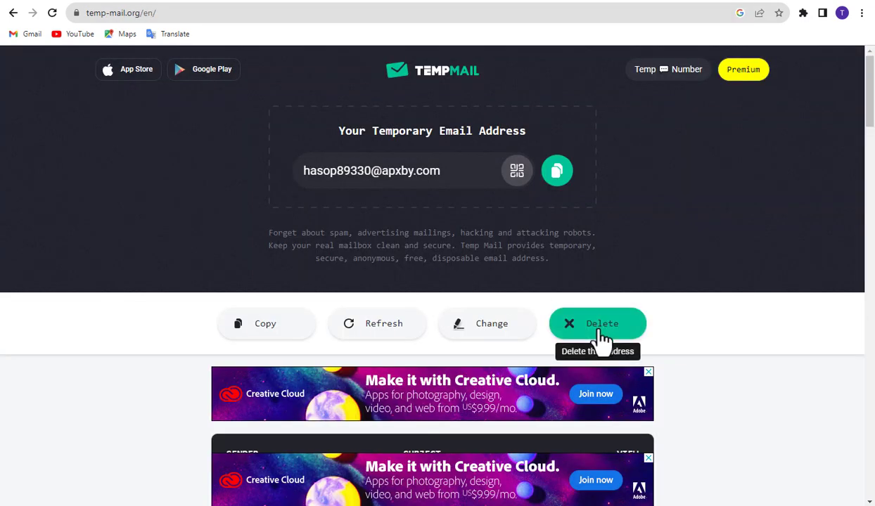
# Replace the Temp Mail address and open the 'Your HeyGen Verification Code' email.
pyautogui.click(598, 324)
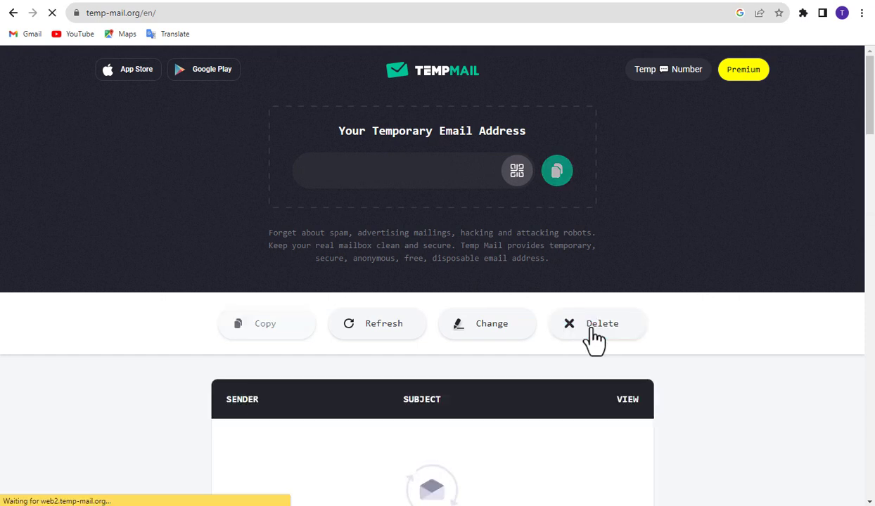
pyautogui.click(597, 323)
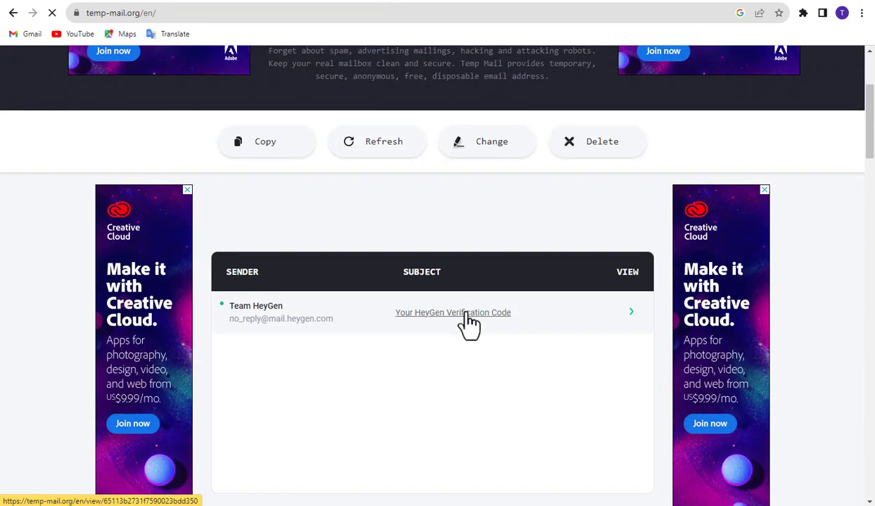
pyautogui.click(453, 312)
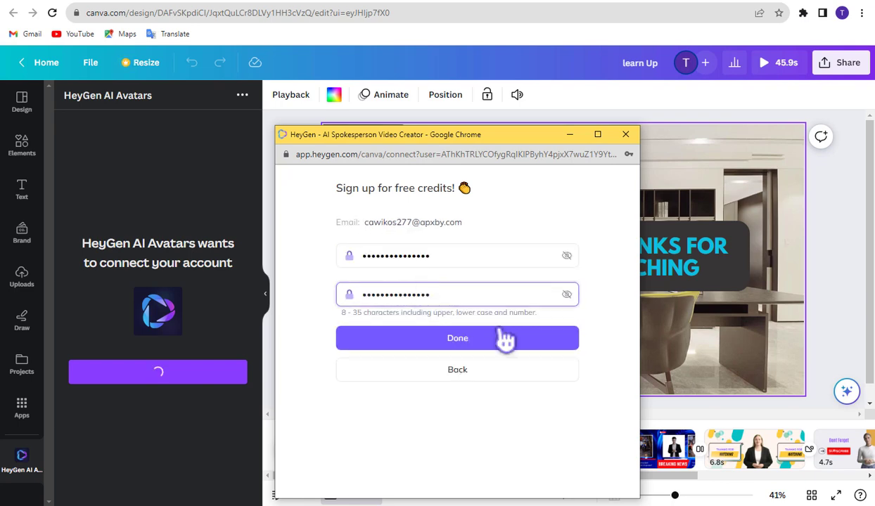
# Confirm the HeyGen sign-up with Done so the account finishes creating.
pyautogui.click(457, 338)
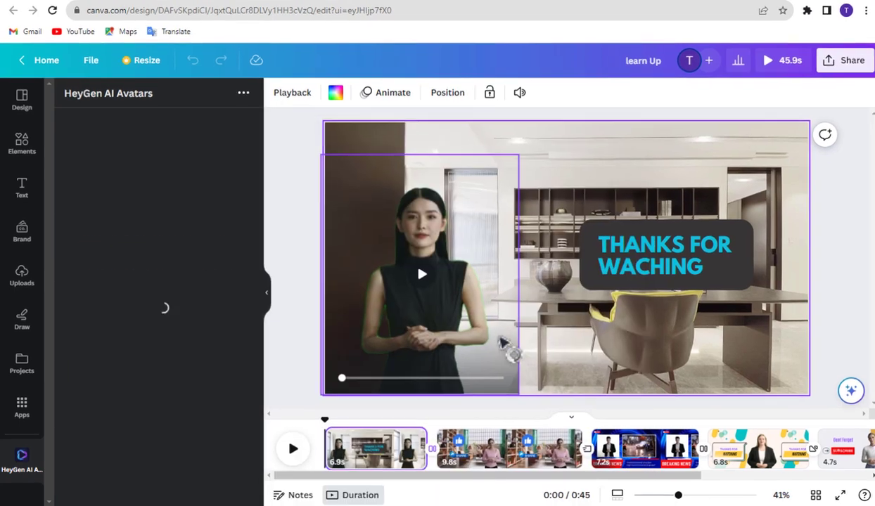